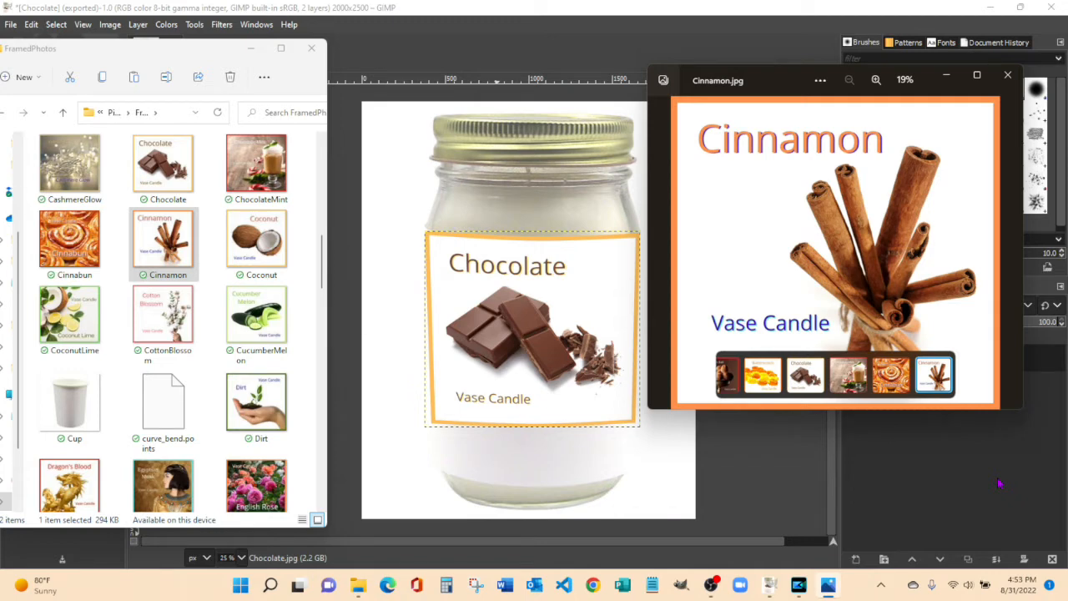
pyautogui.moveTo(228, 347)
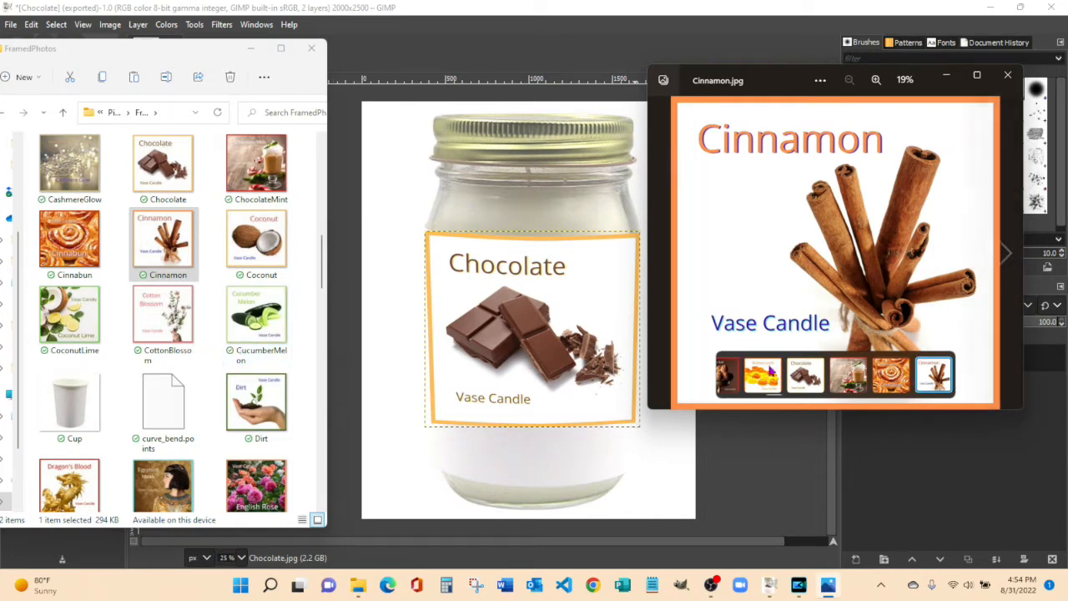
# Step: View the Coconut label after Cinnamon in Windows Photos, then close the viewer
pyautogui.click(935, 374)
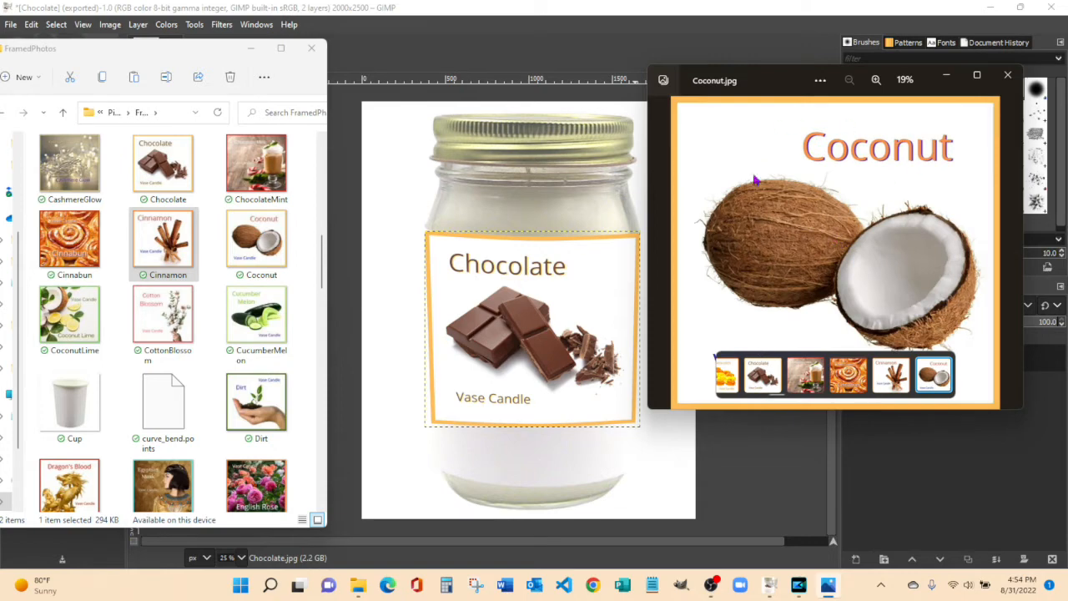
pyautogui.moveTo(942, 285)
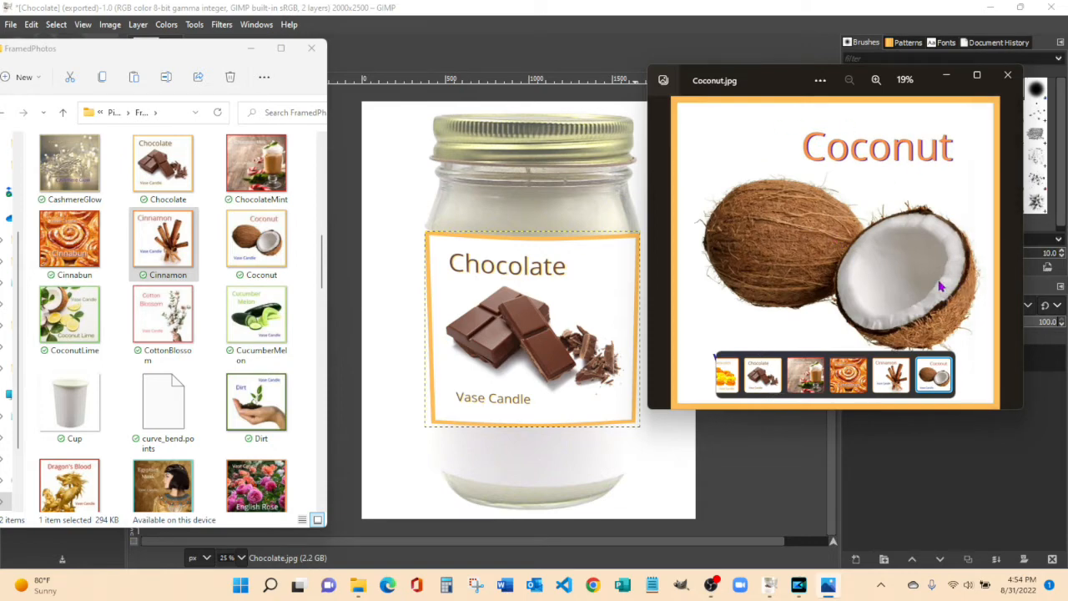
pyautogui.moveTo(875, 238)
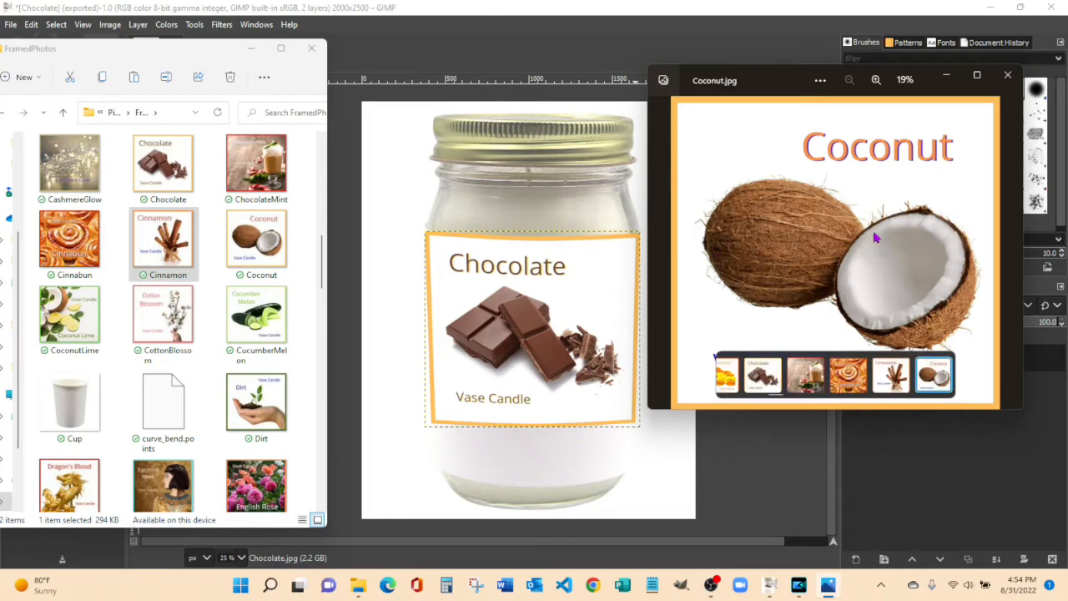
pyautogui.click(1008, 75)
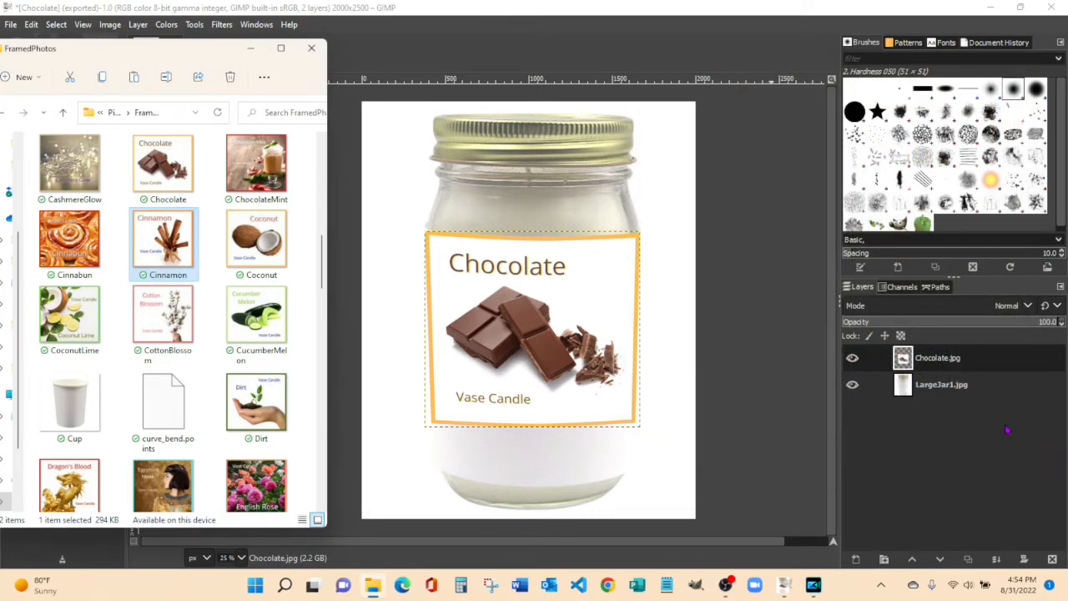
# Step: Delete the Chocolate.jpg label layer, leaving only the blank jar layer
pyautogui.click(853, 384)
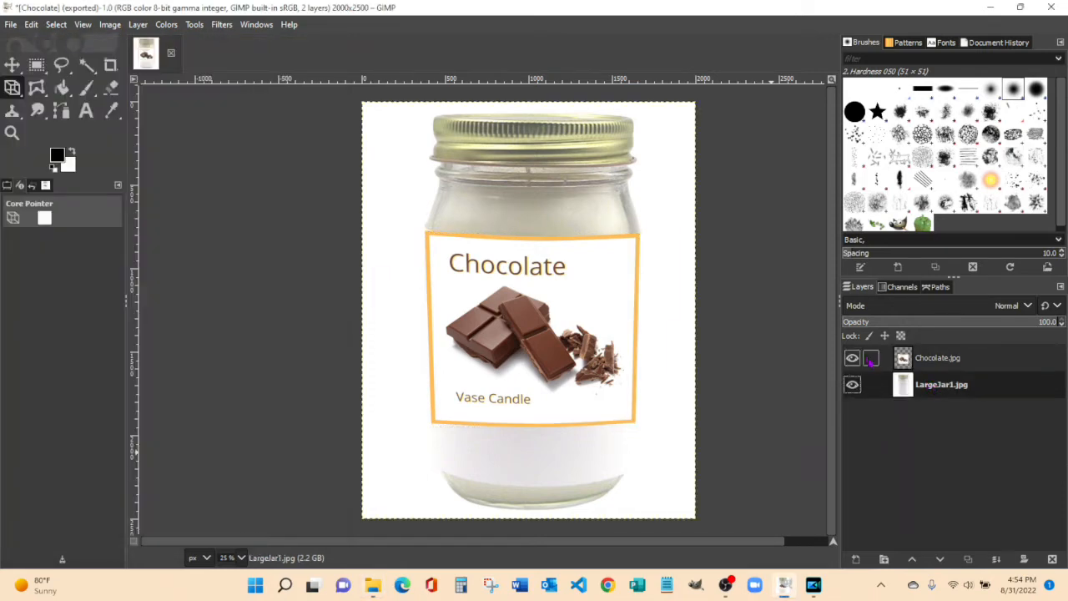
pyautogui.click(938, 357)
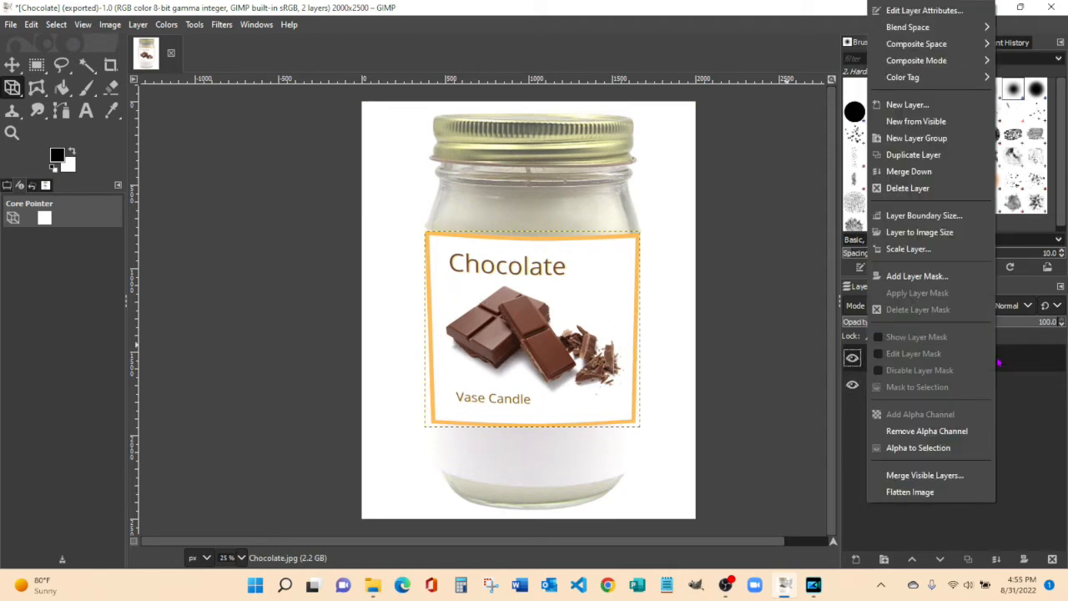
pyautogui.click(908, 188)
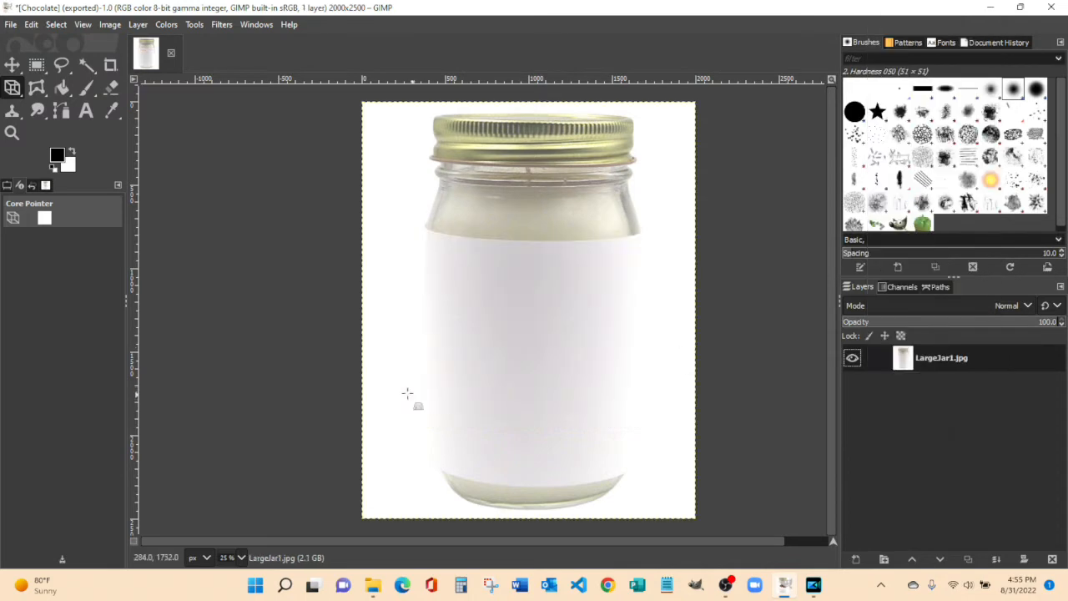
pyautogui.moveTo(581, 408)
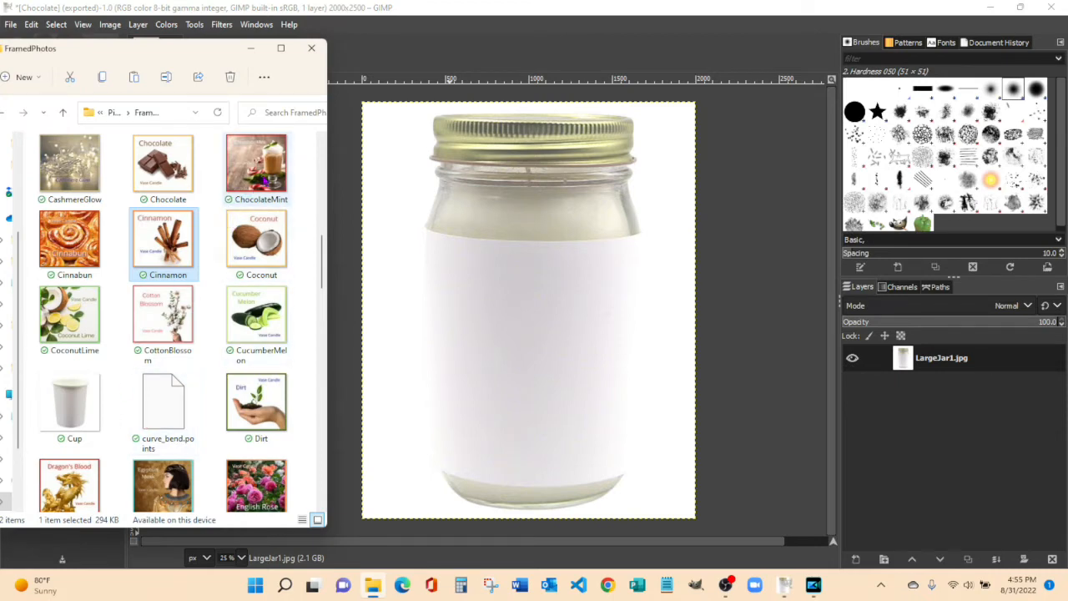
pyautogui.moveTo(256, 159)
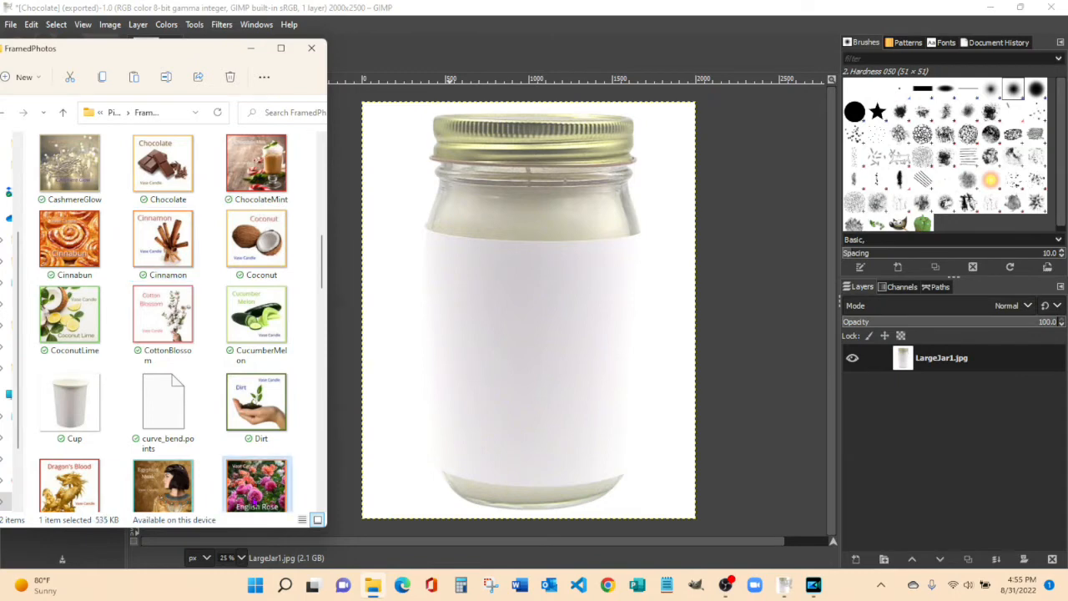
pyautogui.moveTo(654, 455)
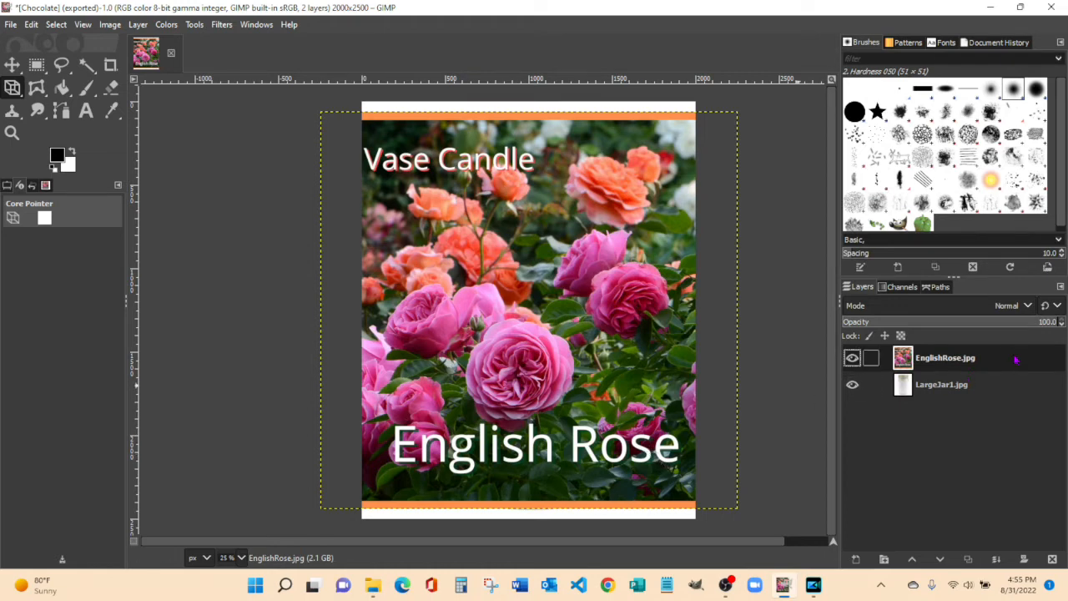
# Step: Apply Curve Bend with automatic preview, arching the label's upper border slightly
pyautogui.click(221, 24)
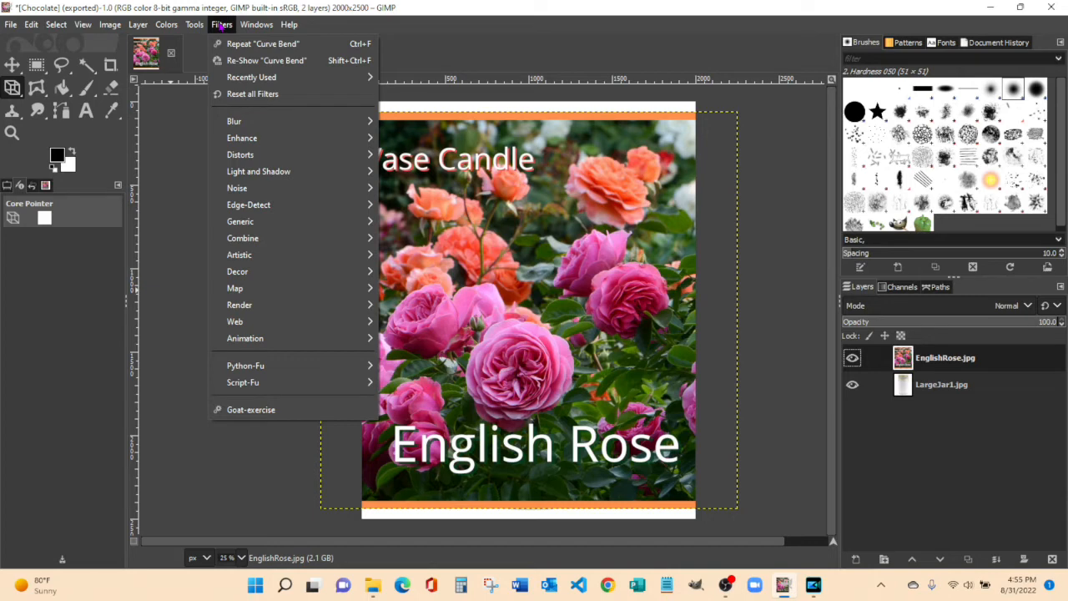
pyautogui.moveTo(267, 155)
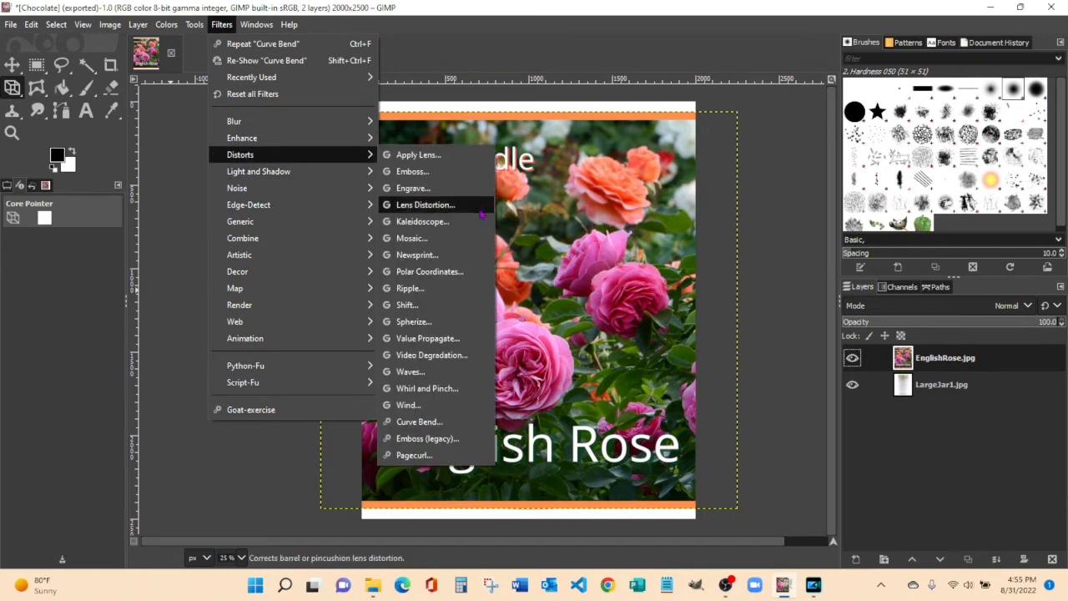
pyautogui.moveTo(421, 221)
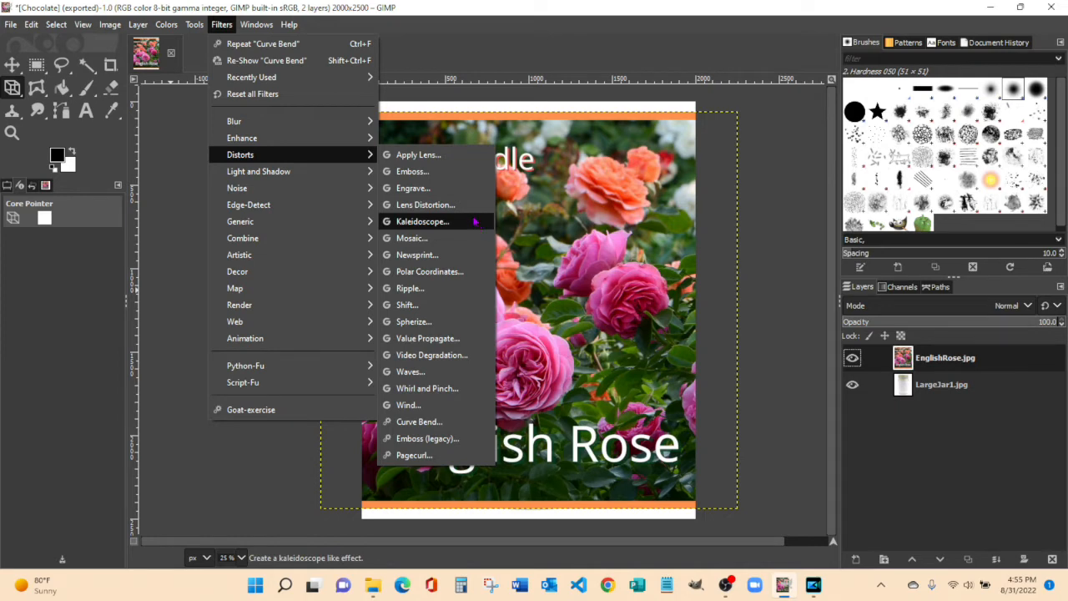
pyautogui.moveTo(415, 321)
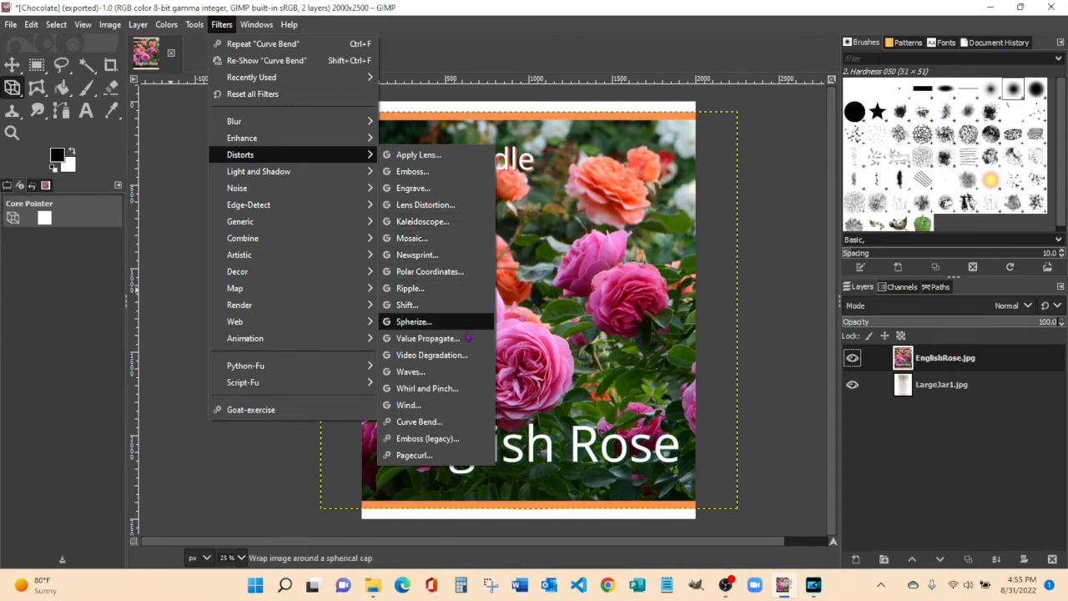
pyautogui.moveTo(419, 421)
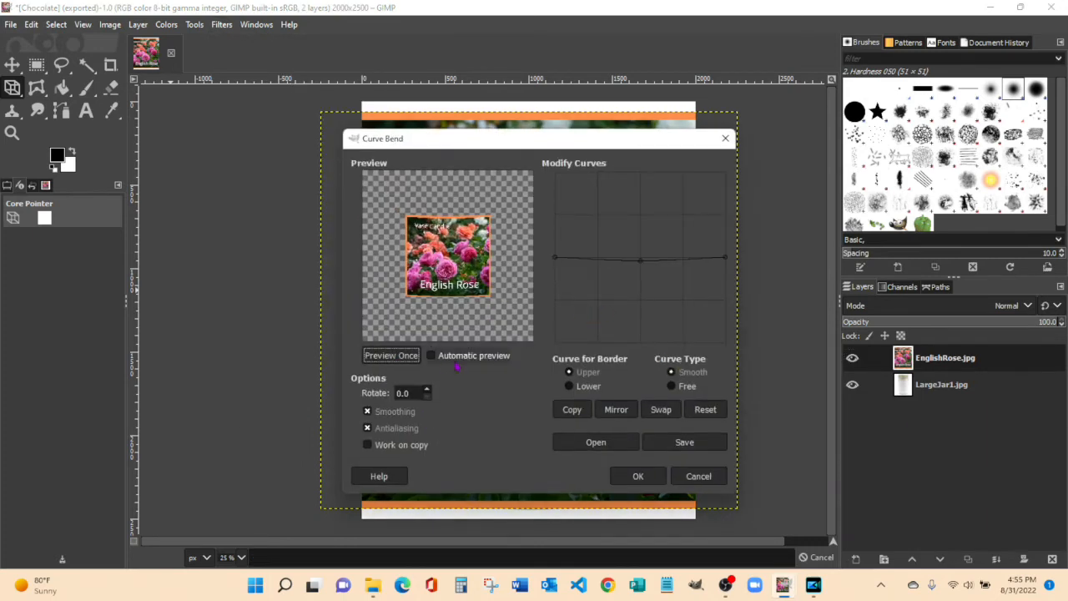
pyautogui.click(431, 355)
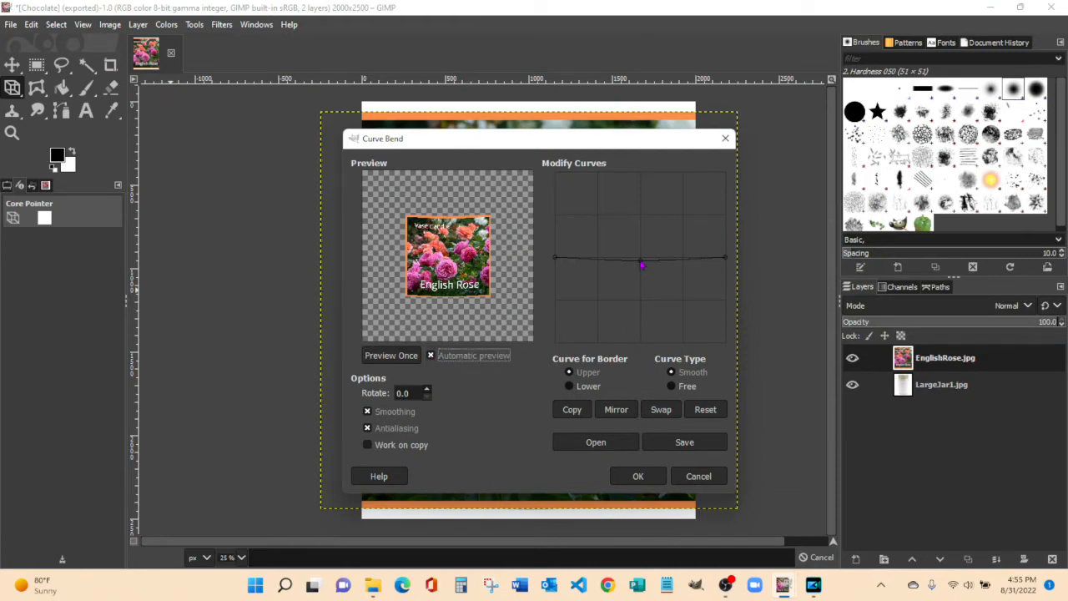
pyautogui.moveTo(643, 267); pyautogui.dragTo(643, 257)
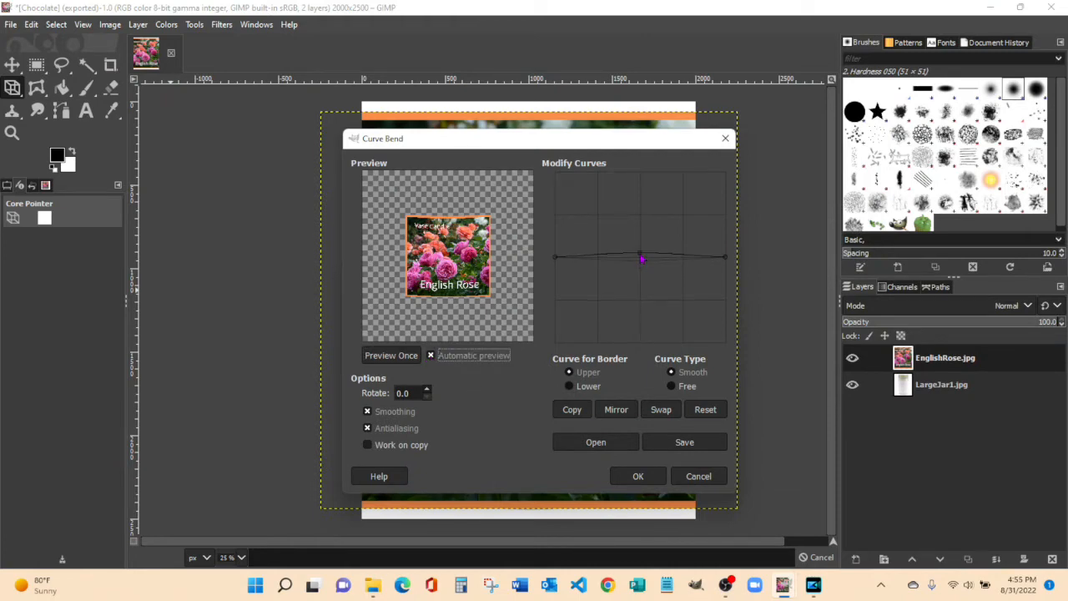
pyautogui.moveTo(641, 258); pyautogui.dragTo(641, 252)
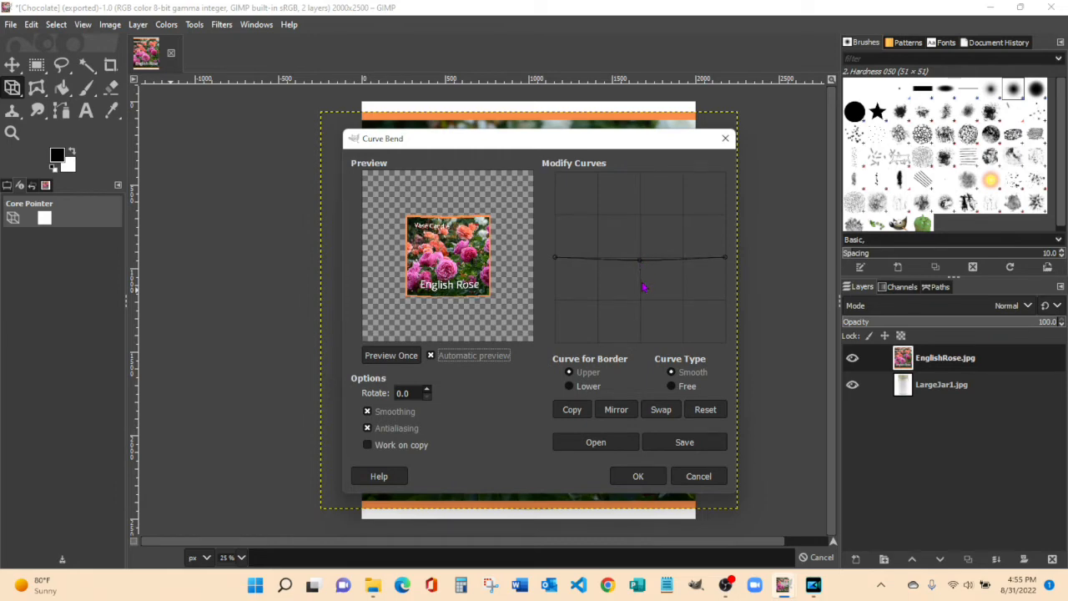
pyautogui.moveTo(606, 306)
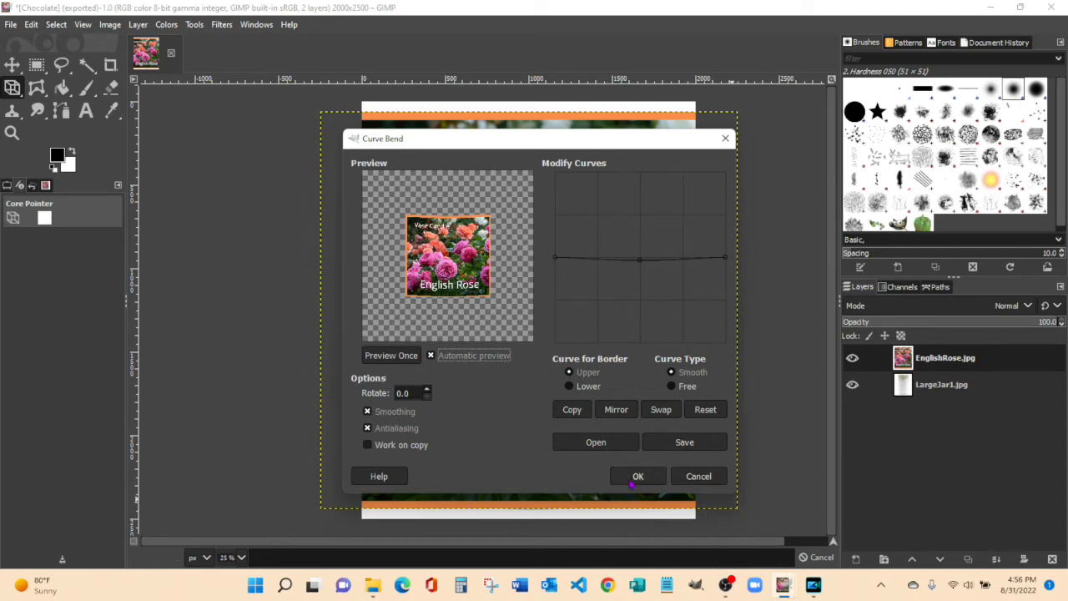
pyautogui.click(638, 476)
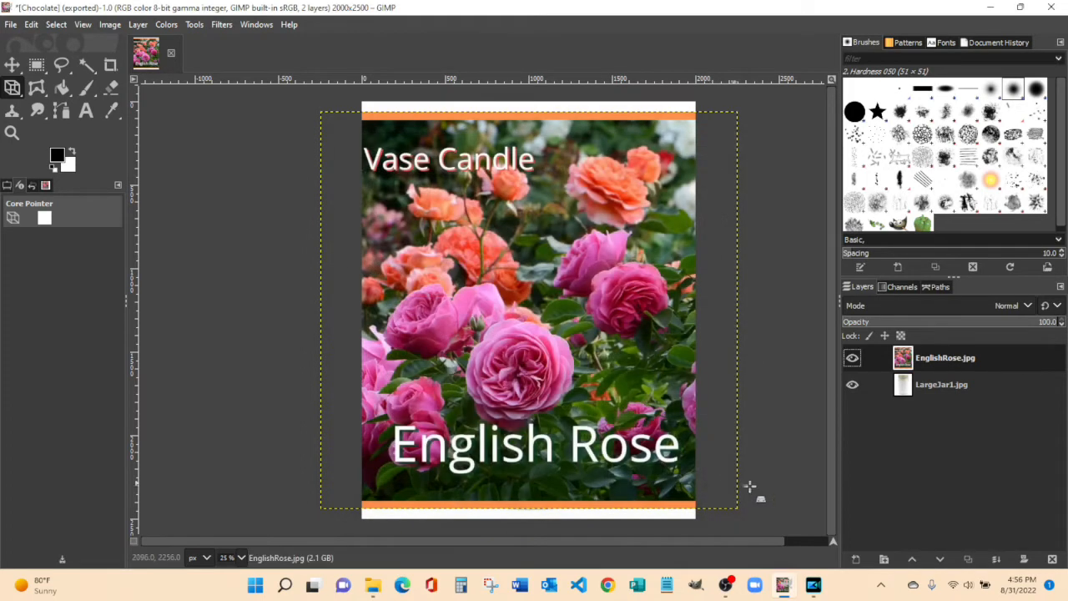
pyautogui.moveTo(221, 28)
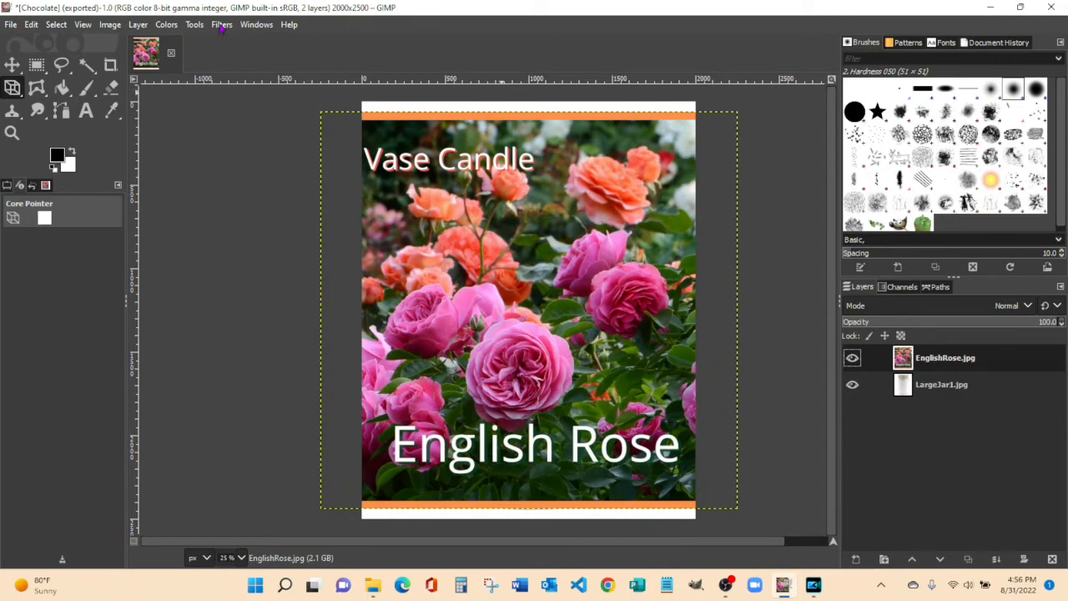
# Step: Repeat Curve Bend so the label's top and bottom borders curve with the jar
pyautogui.click(221, 24)
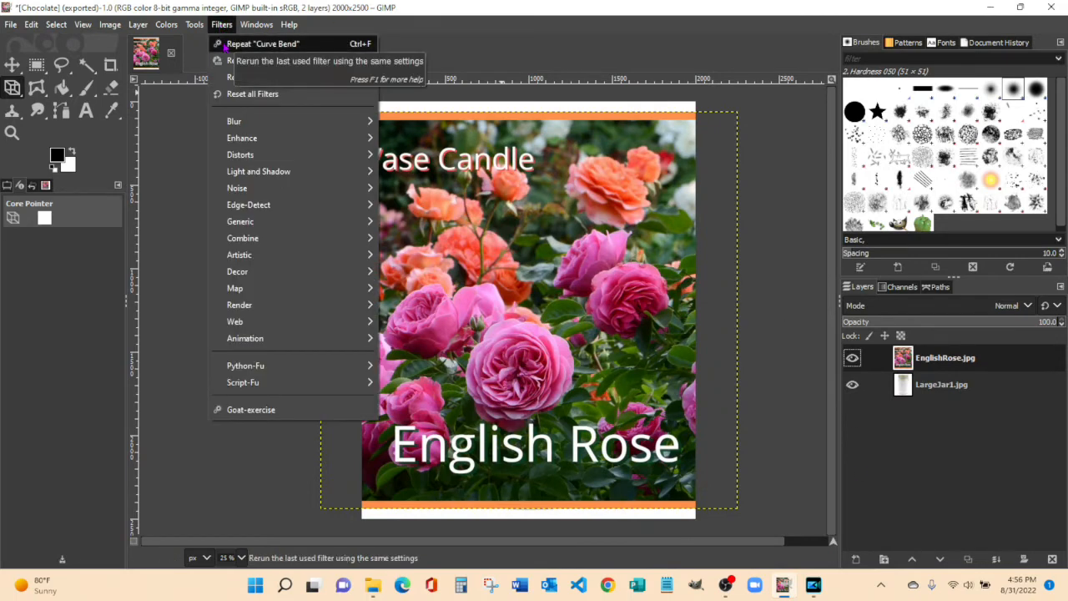
pyautogui.click(263, 44)
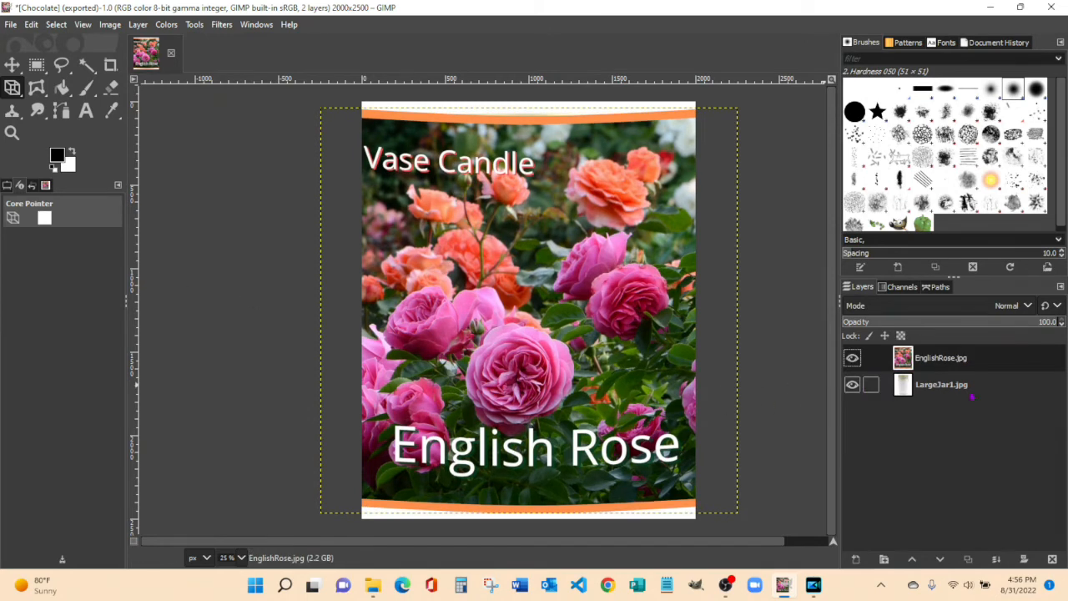
pyautogui.click(852, 384)
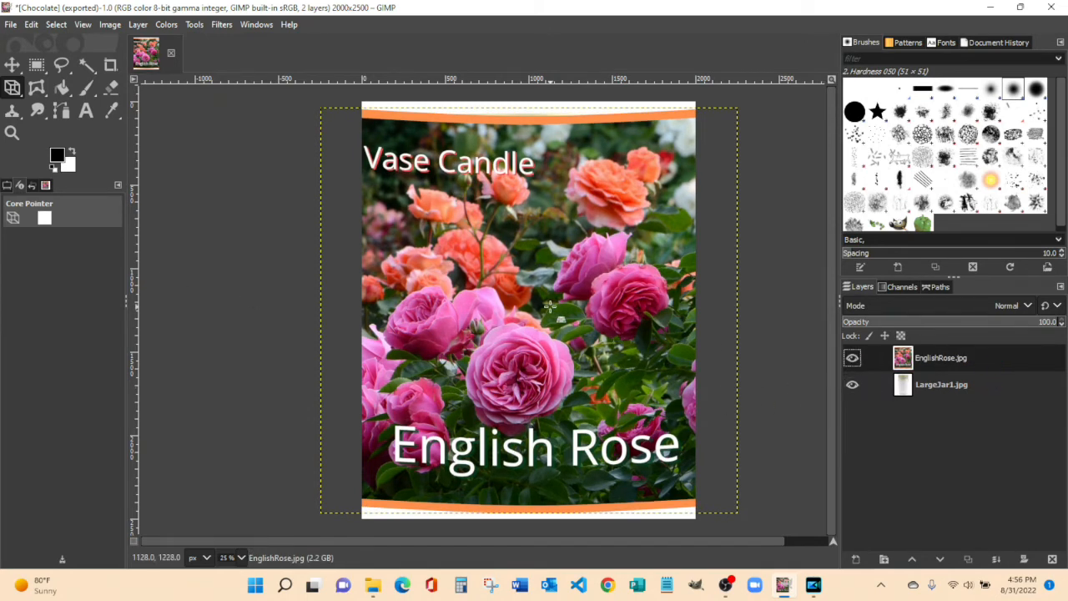
pyautogui.moveTo(230, 107)
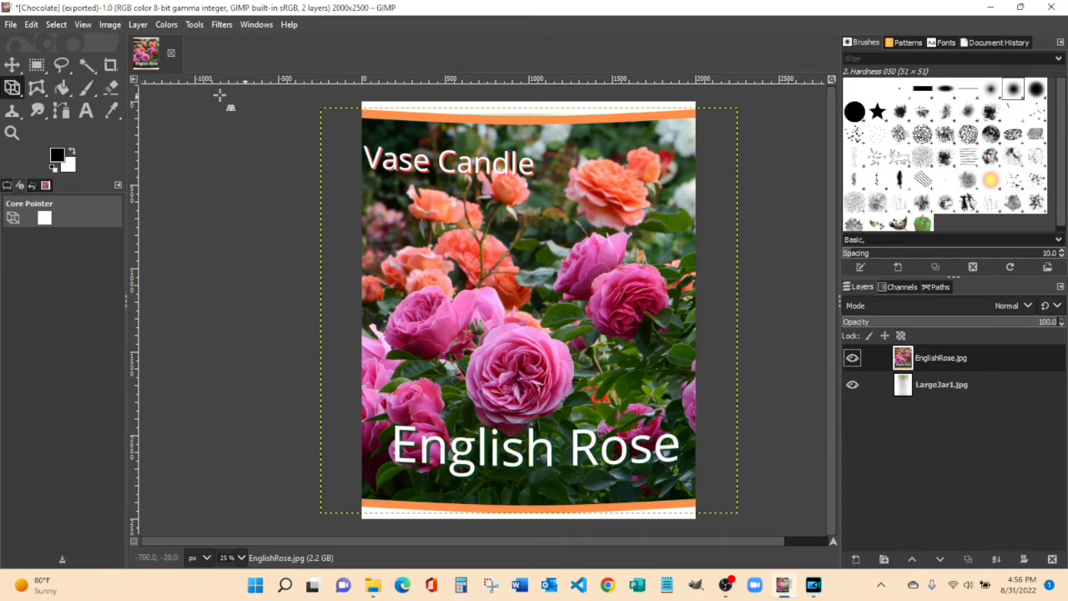
# Step: Scale the English Rose label to about 1331×1295 px over the jar's body
pyautogui.click(193, 24)
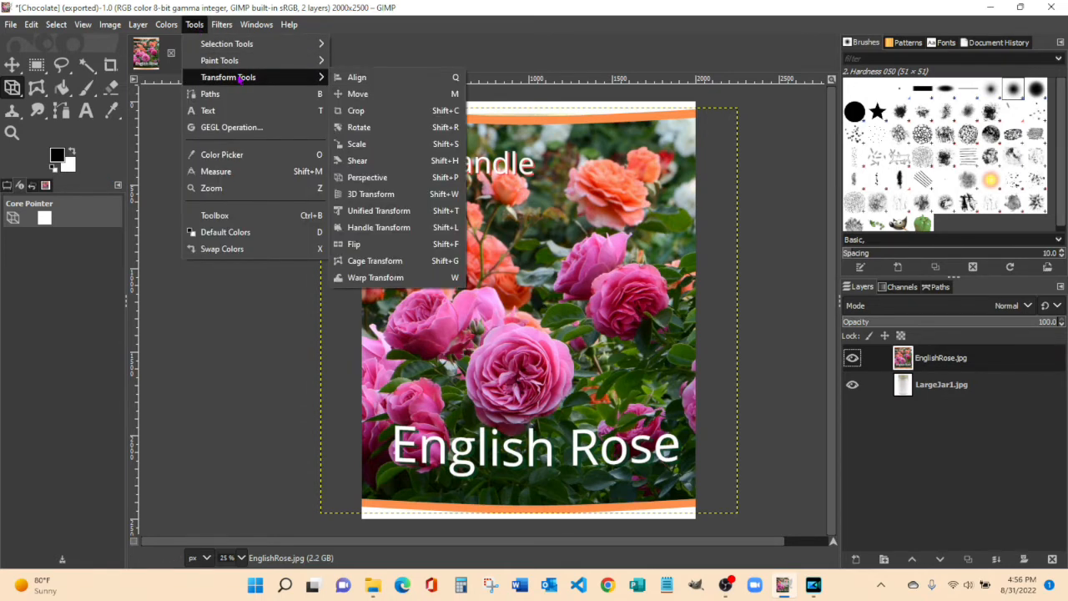
pyautogui.click(356, 143)
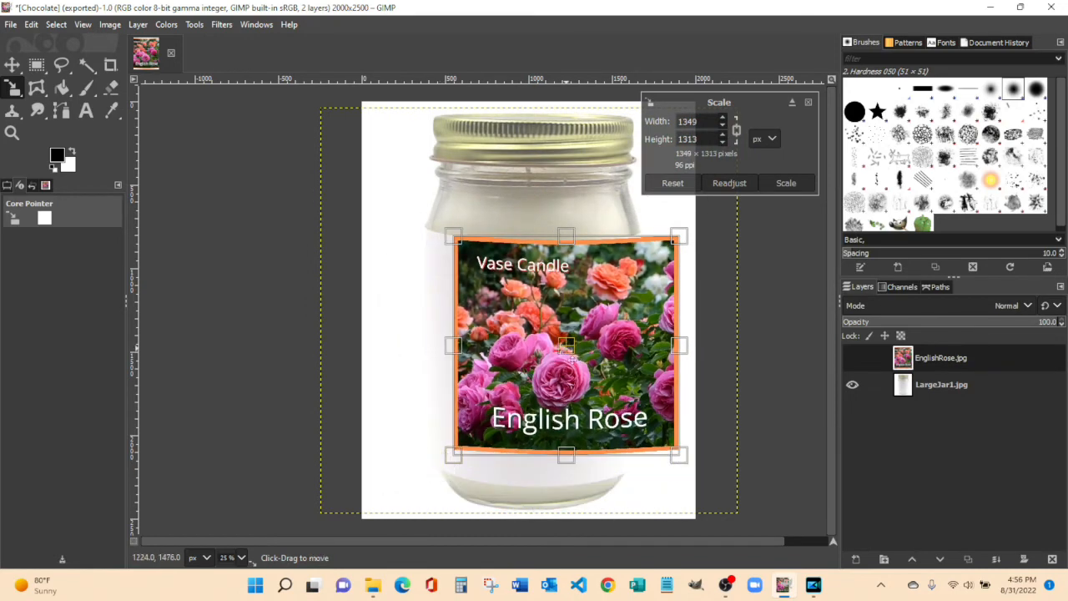
pyautogui.moveTo(565, 345); pyautogui.dragTo(534, 350)
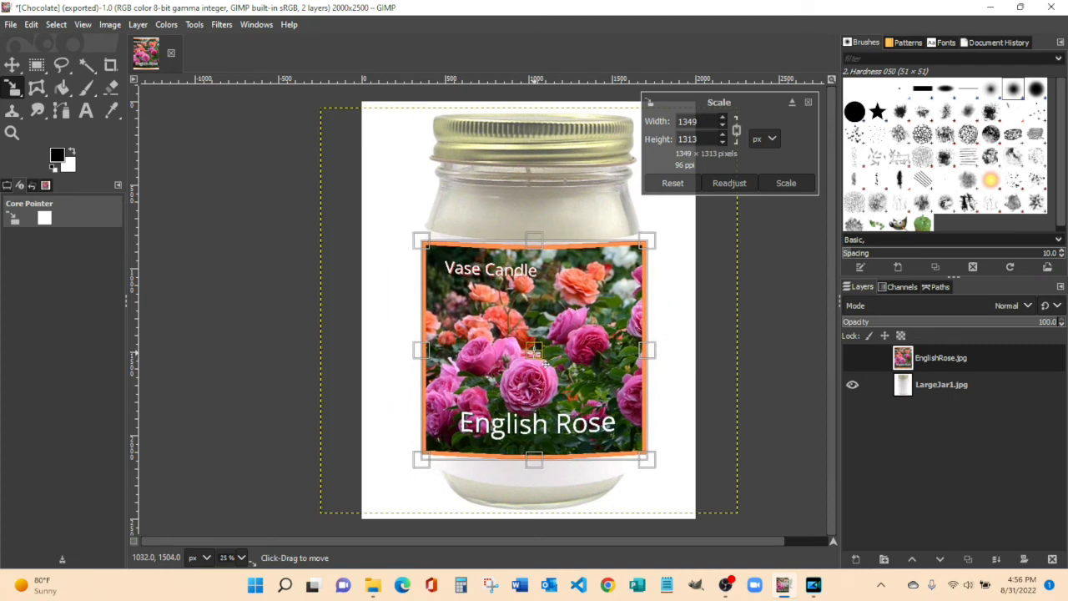
pyautogui.moveTo(421, 459); pyautogui.dragTo(426, 457)
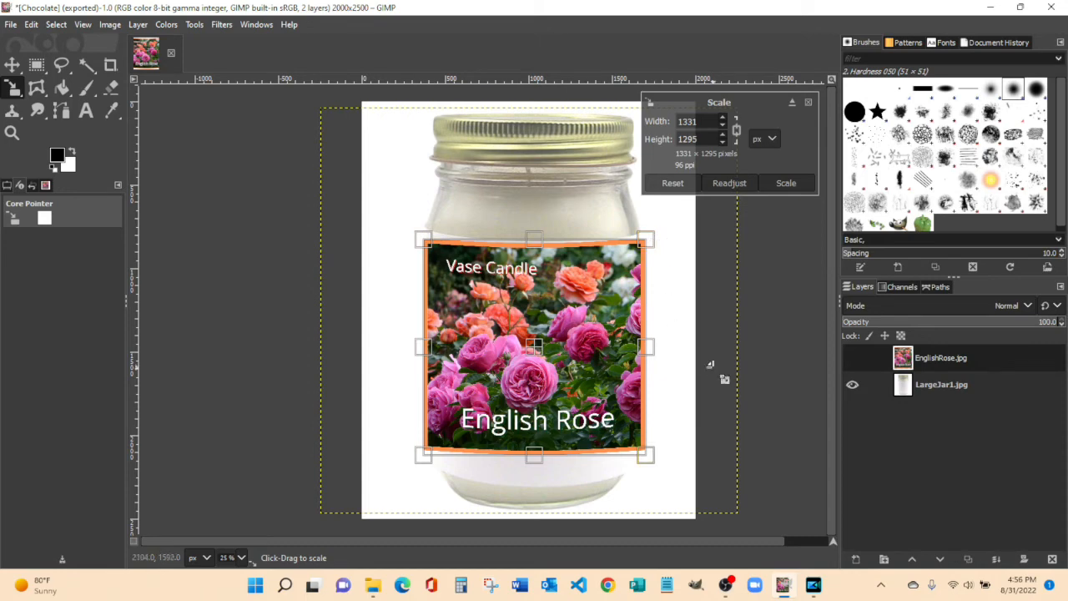
pyautogui.moveTo(701, 370)
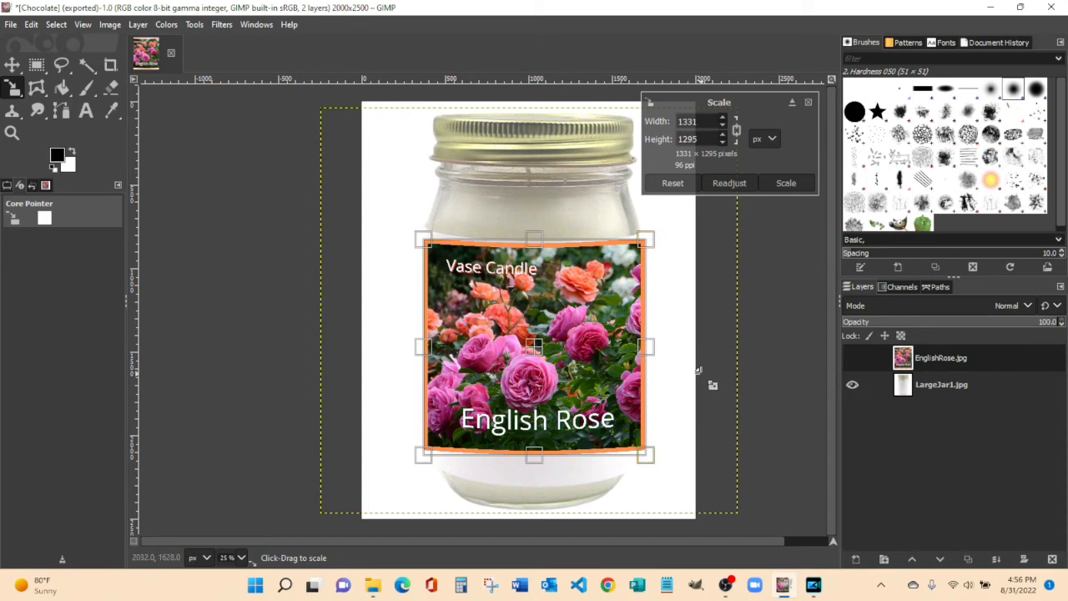
pyautogui.click(786, 183)
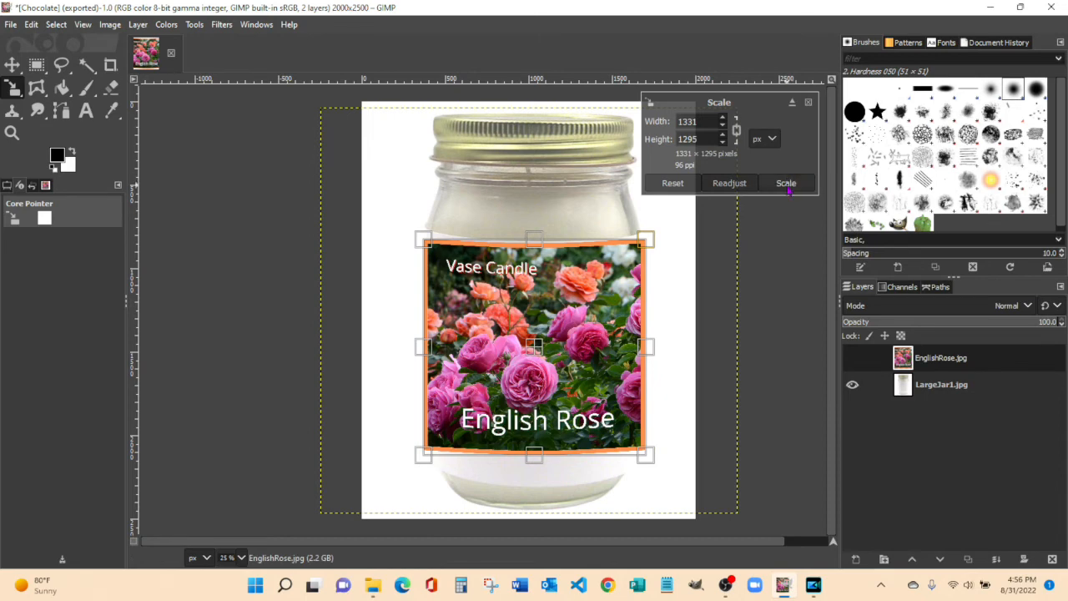
pyautogui.click(786, 182)
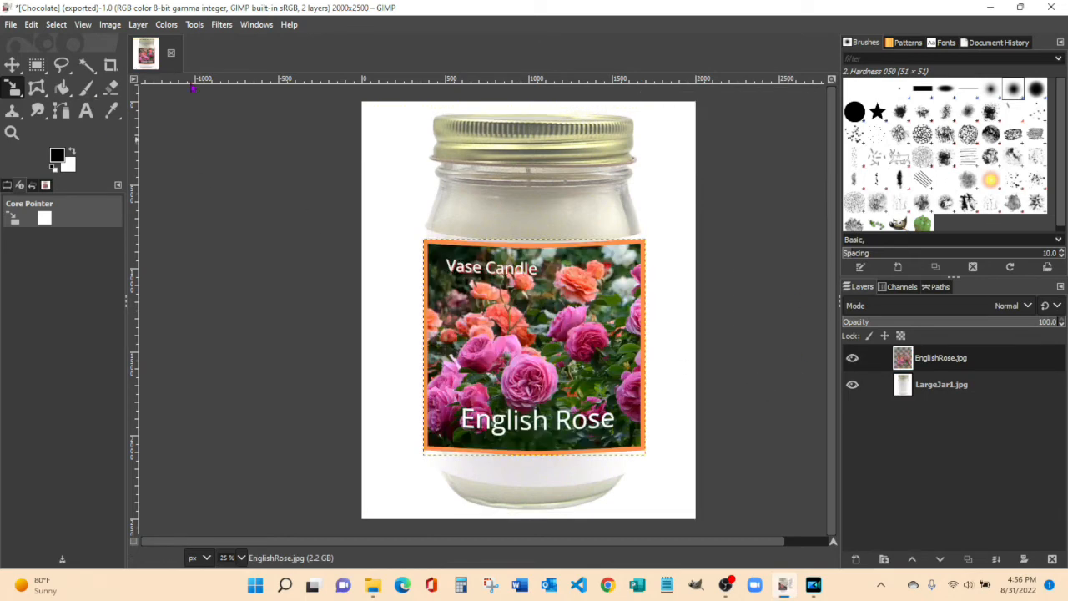
pyautogui.click(194, 24)
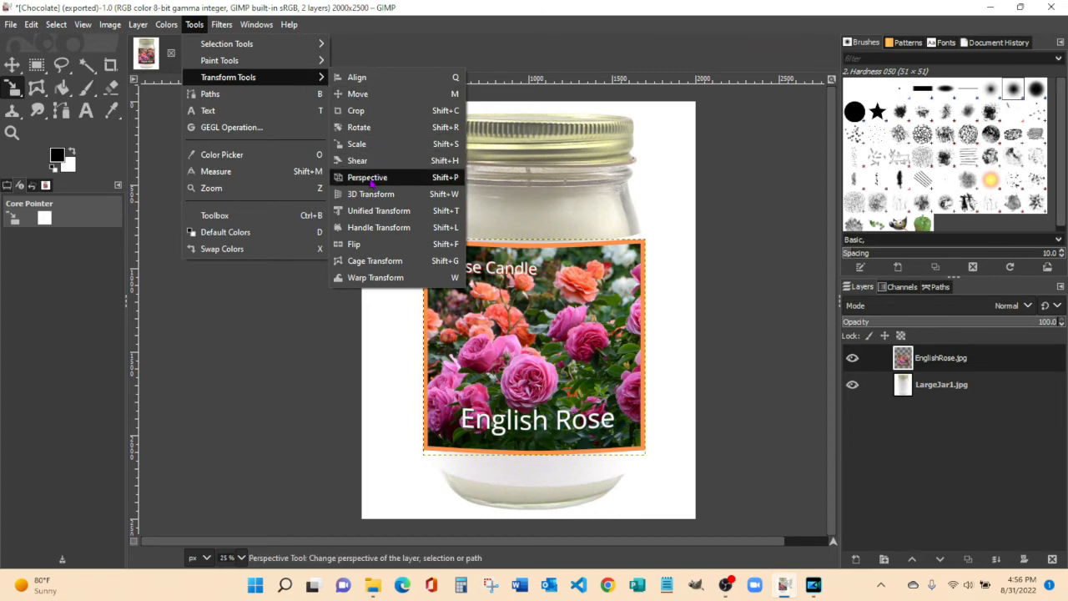
# Step: Perspective-warp the label's four corners, raising and narrowing its bottom edge along the jar
pyautogui.click(368, 177)
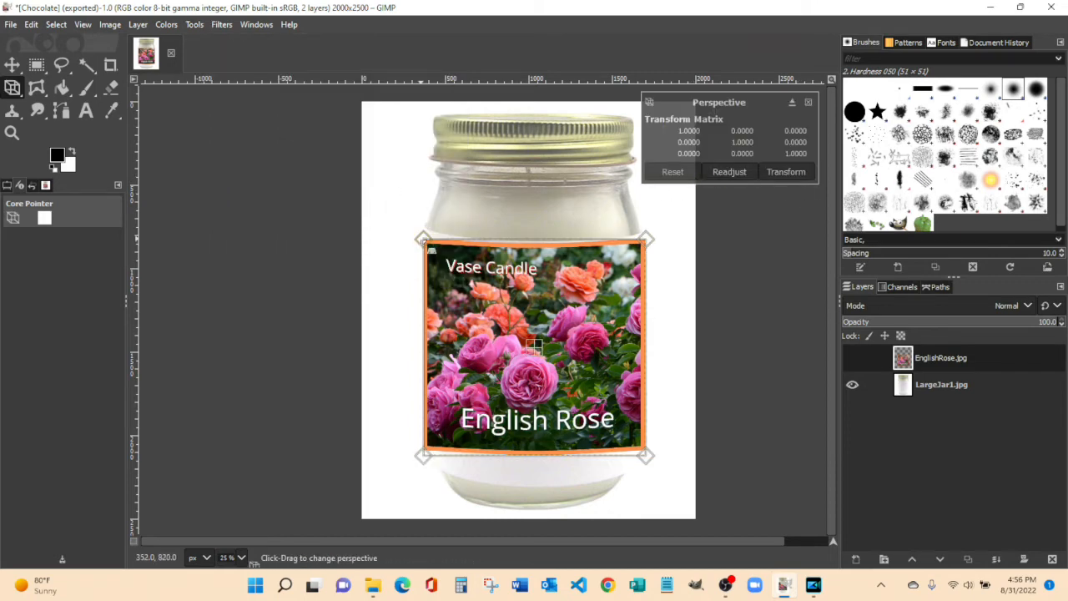
pyautogui.moveTo(423, 239); pyautogui.dragTo(423, 234)
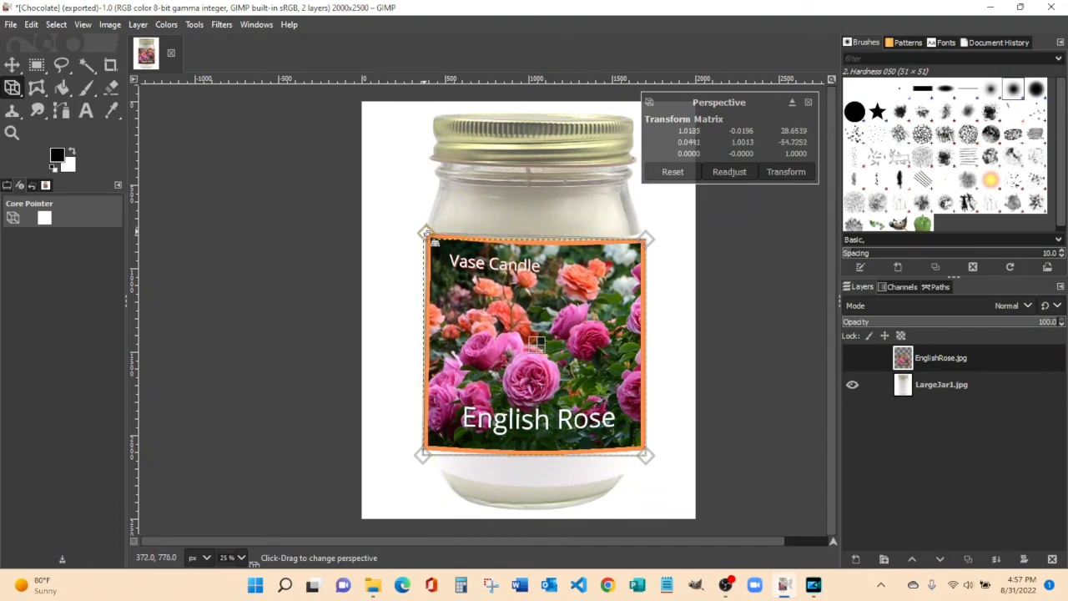
pyautogui.moveTo(647, 239); pyautogui.dragTo(662, 244)
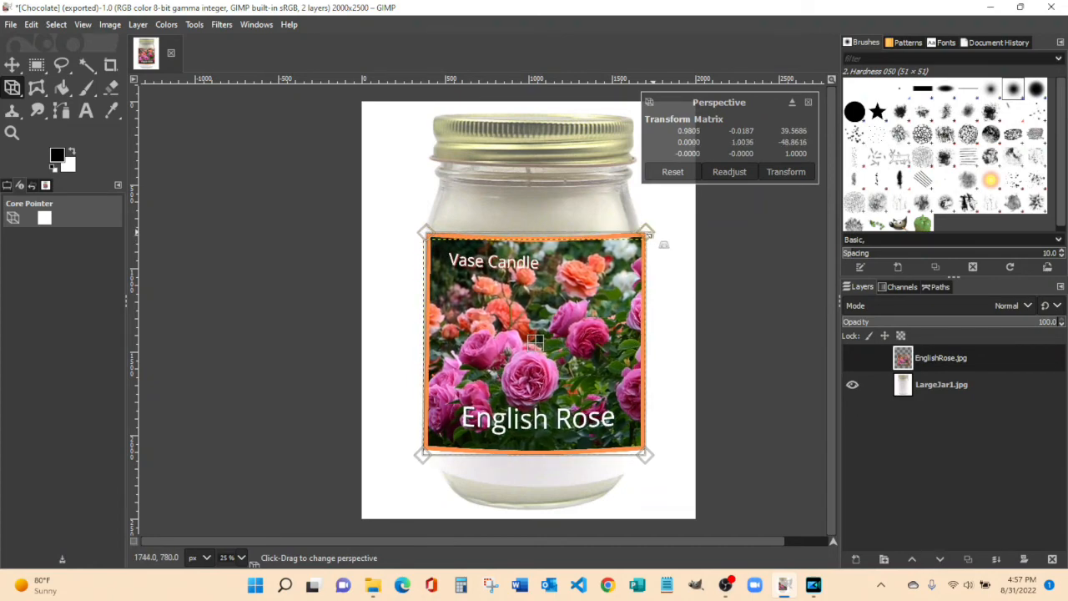
pyautogui.moveTo(421, 455); pyautogui.dragTo(426, 457)
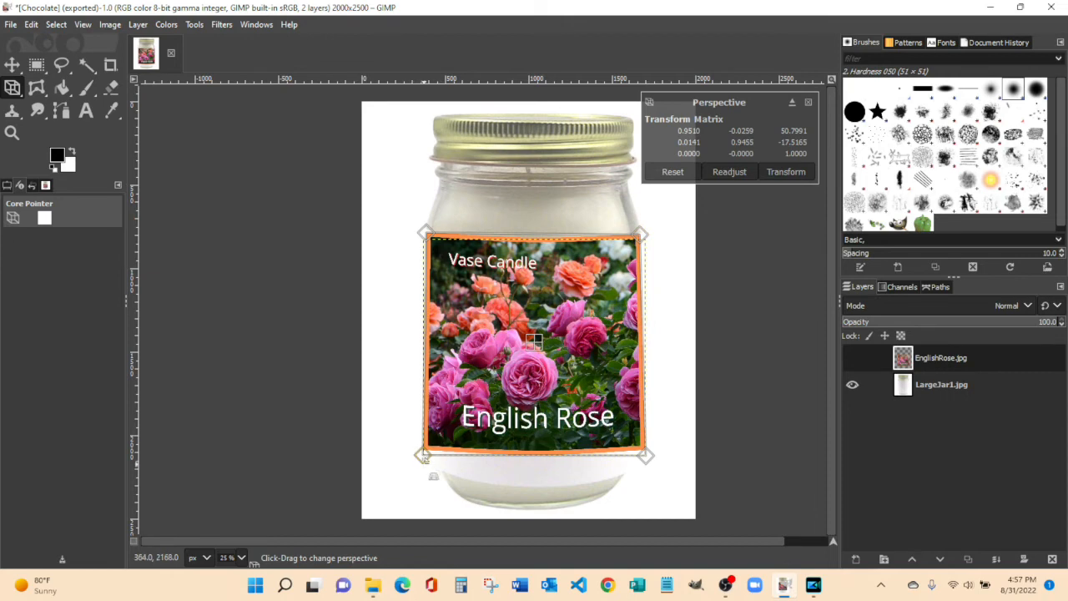
pyautogui.moveTo(425, 456); pyautogui.dragTo(434, 423)
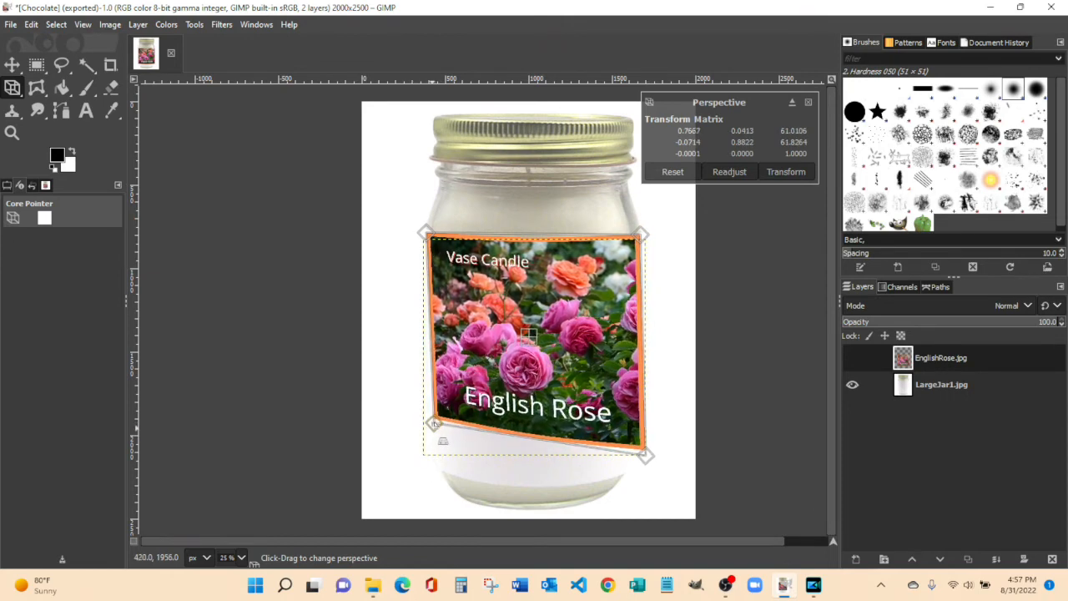
pyautogui.moveTo(645, 457); pyautogui.dragTo(635, 419)
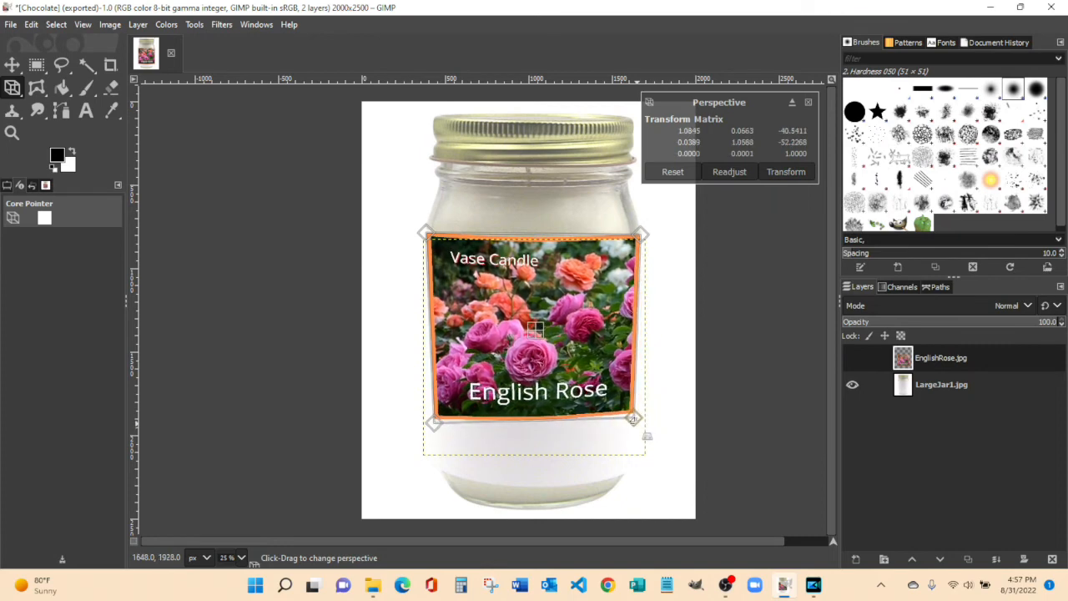
pyautogui.moveTo(636, 422); pyautogui.dragTo(651, 438)
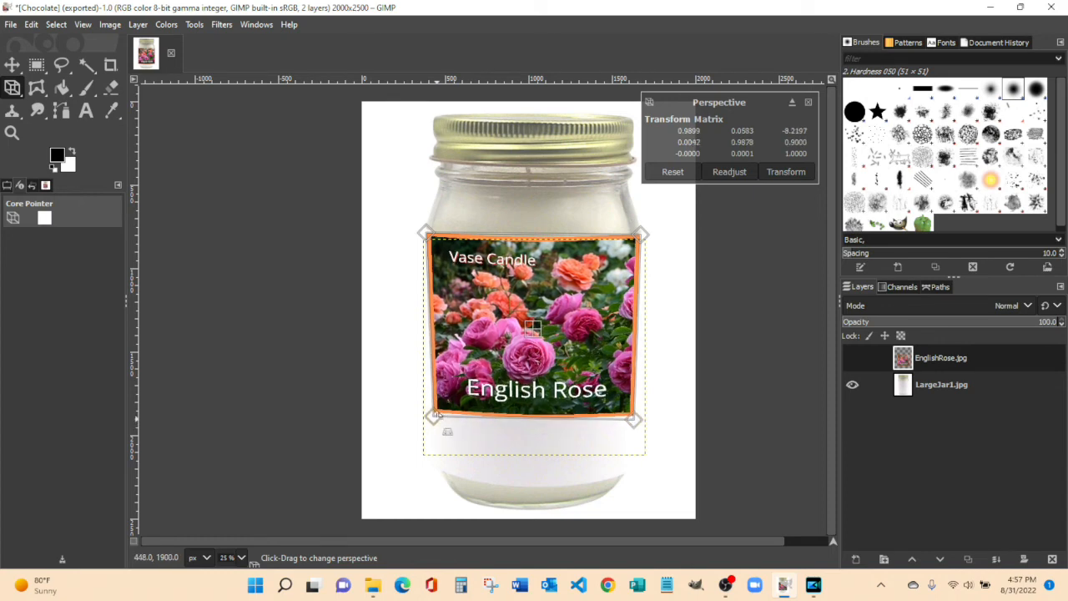
pyautogui.moveTo(635, 419); pyautogui.dragTo(636, 417)
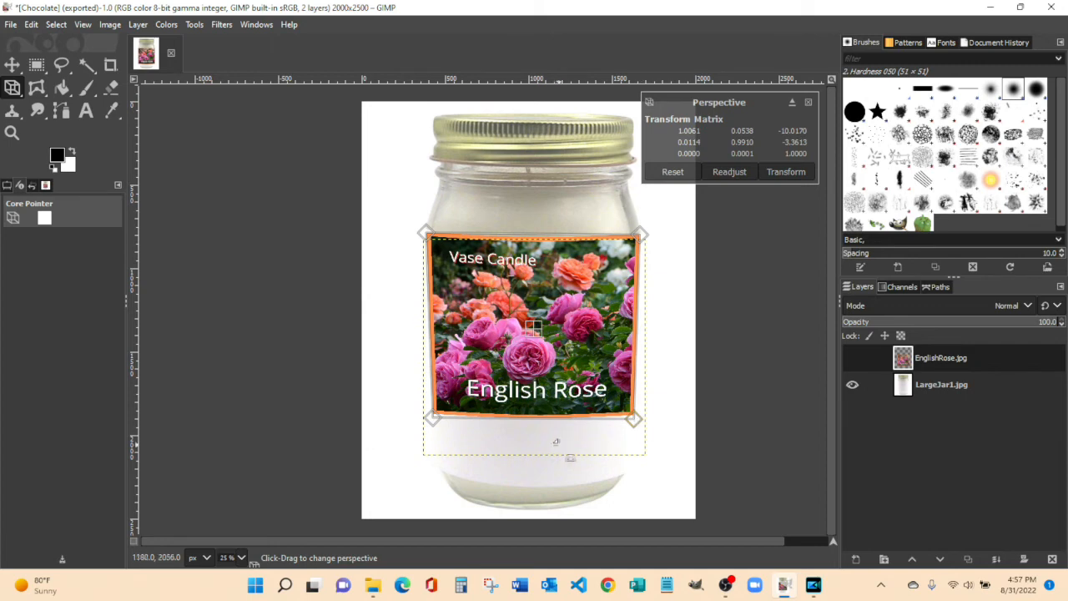
pyautogui.moveTo(793, 294)
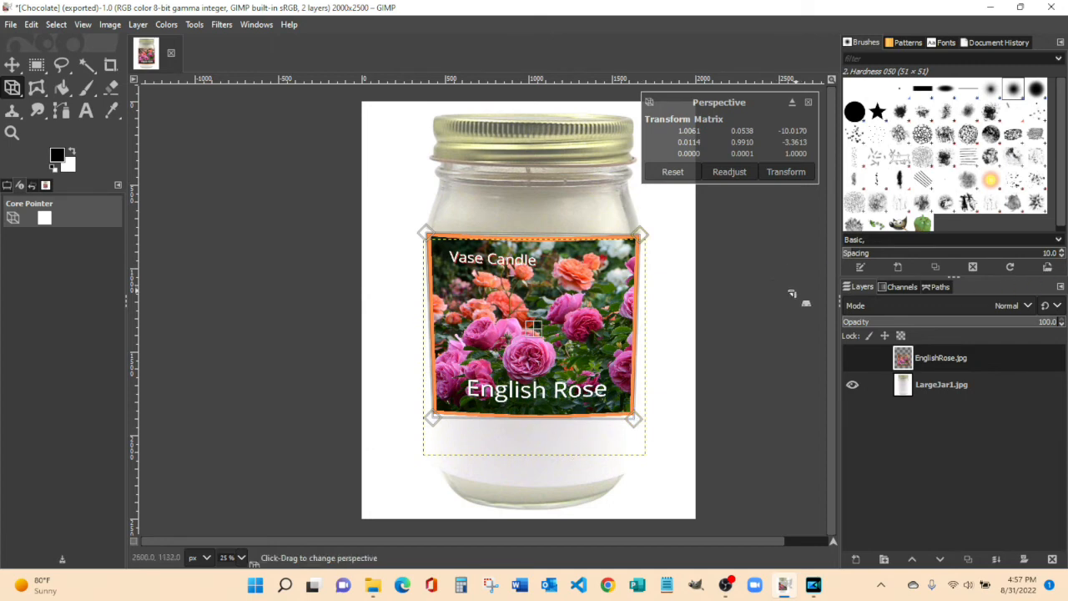
pyautogui.click(785, 171)
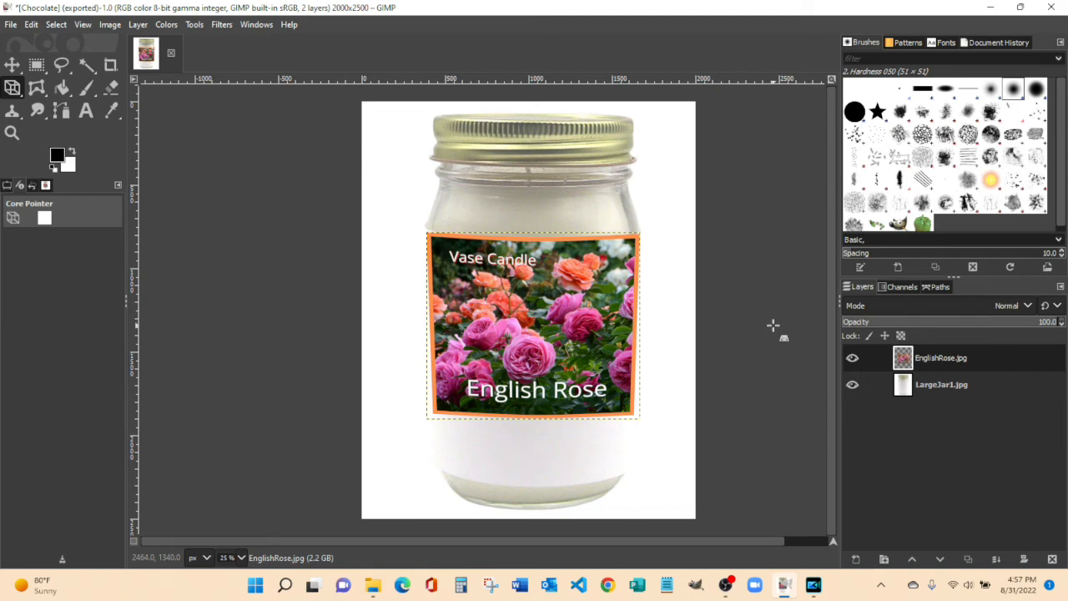
pyautogui.moveTo(447, 434)
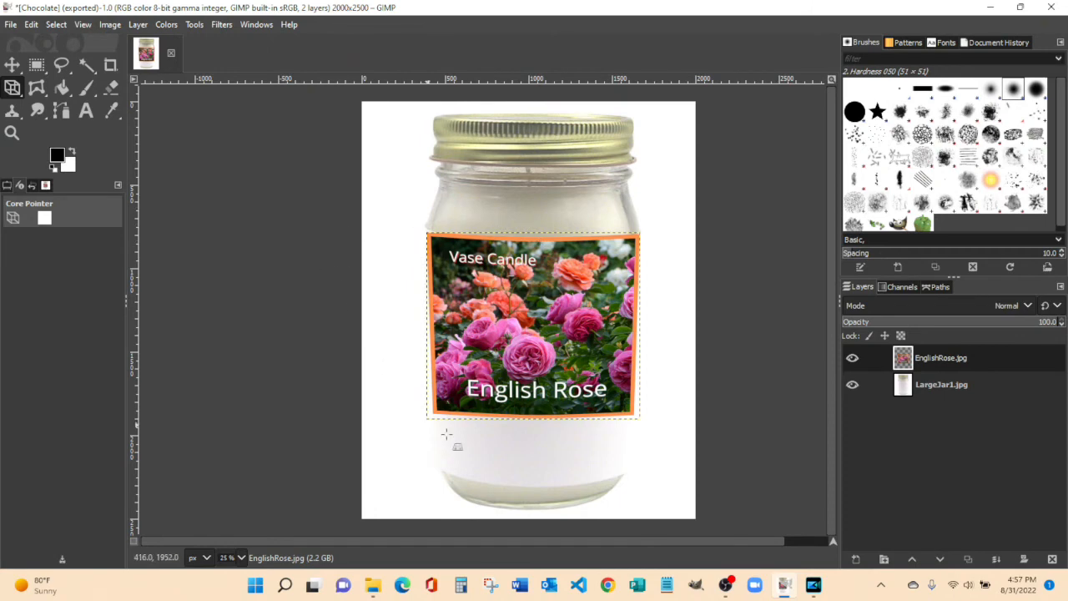
pyautogui.moveTo(693, 284)
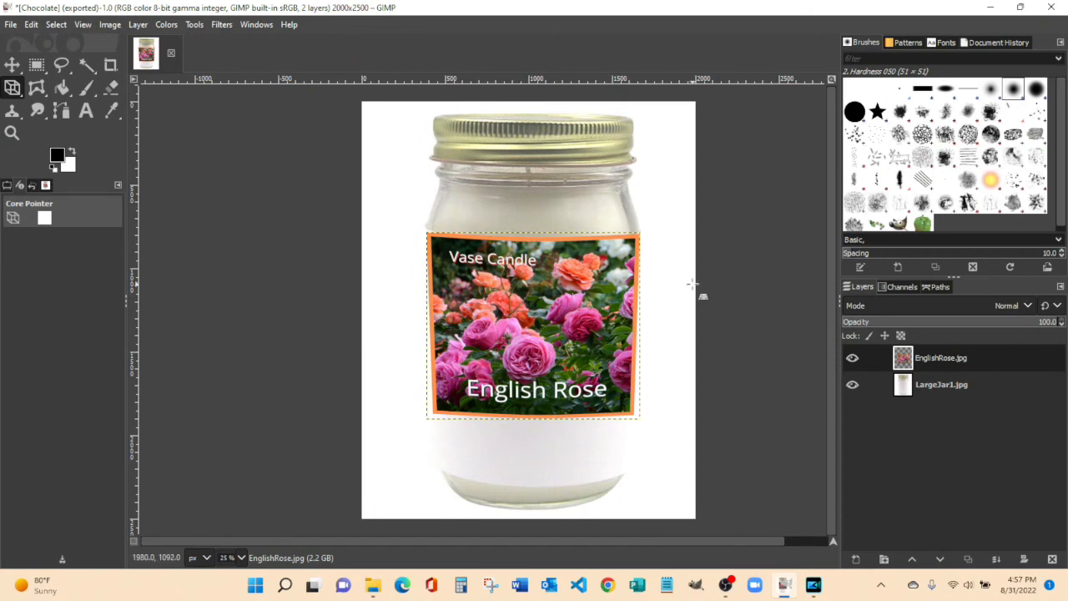
pyautogui.moveTo(693, 286)
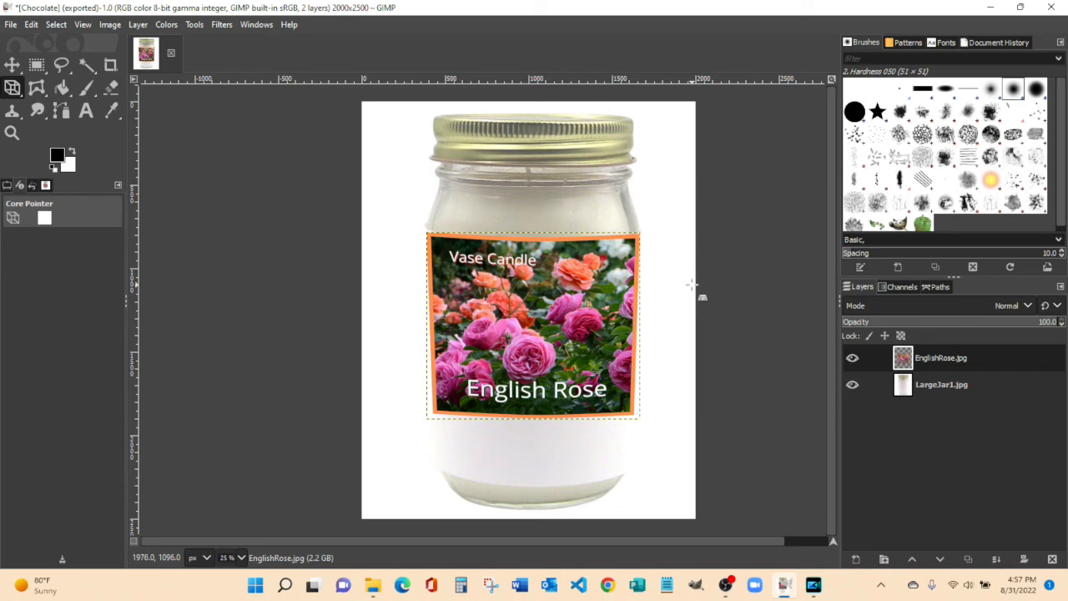
pyautogui.moveTo(636, 324)
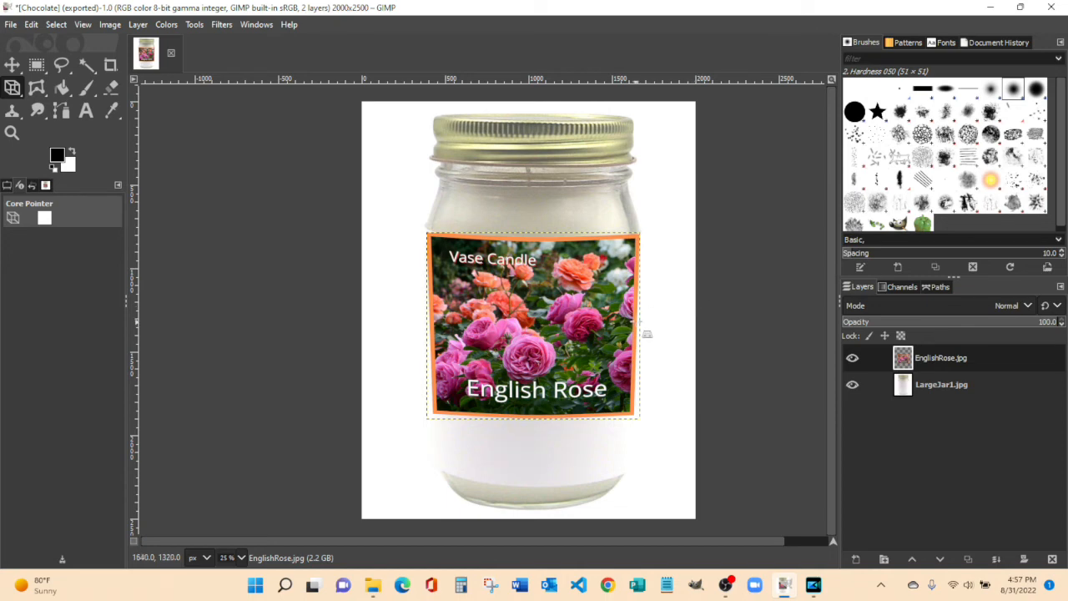
pyautogui.moveTo(121, 117)
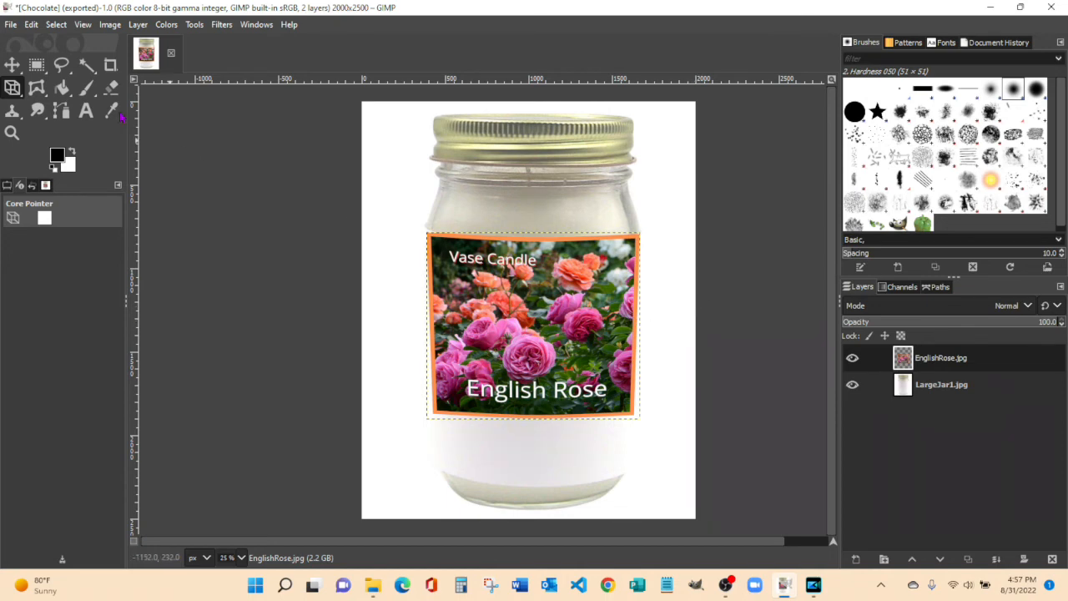
# Step: Begin exporting the finished jar mockup from the File menu
pyautogui.click(11, 24)
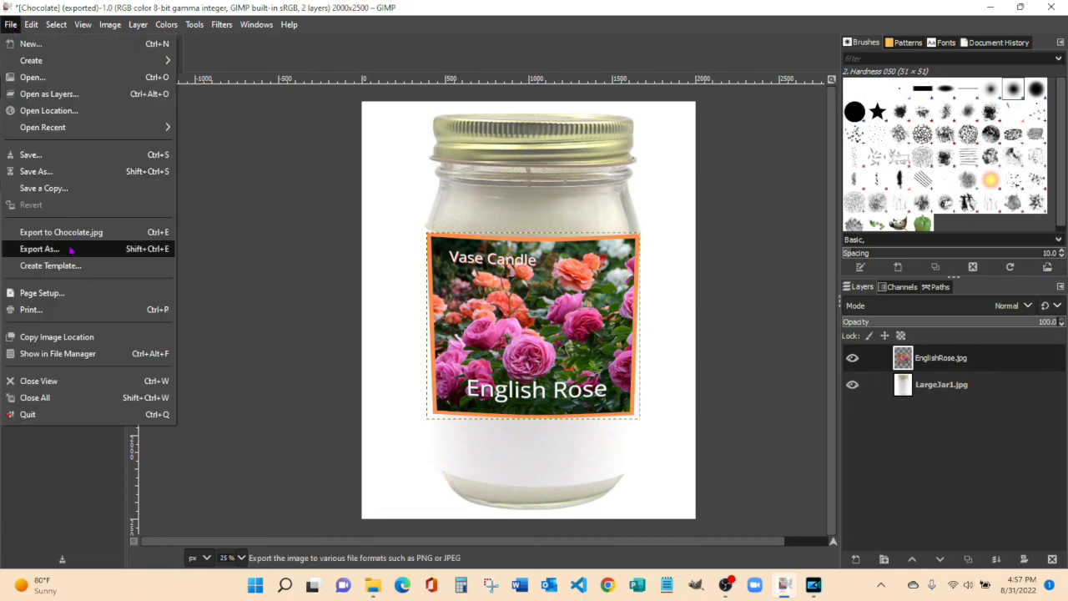
# Step: Export the mockup as EnglishRose.jpg at JPEG quality 100 into JarPictures
pyautogui.click(40, 249)
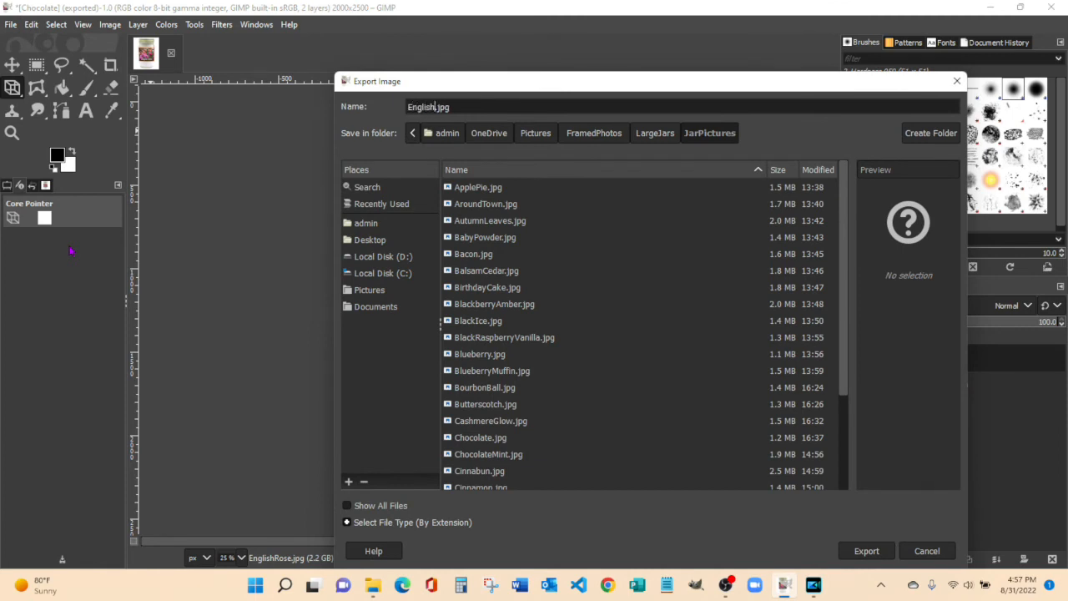
pyautogui.write('Rose')
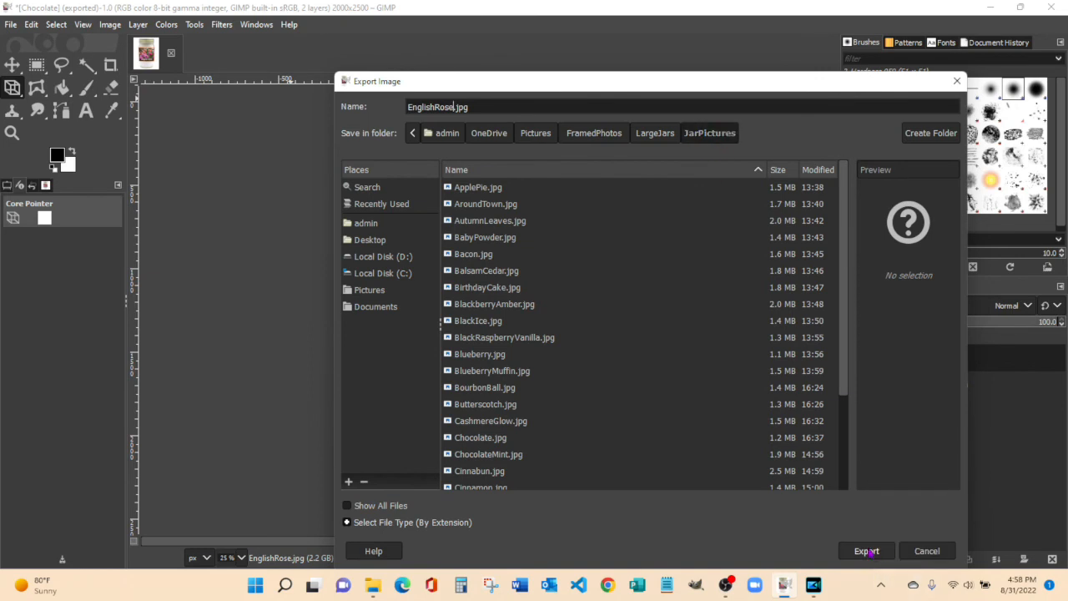
pyautogui.click(866, 550)
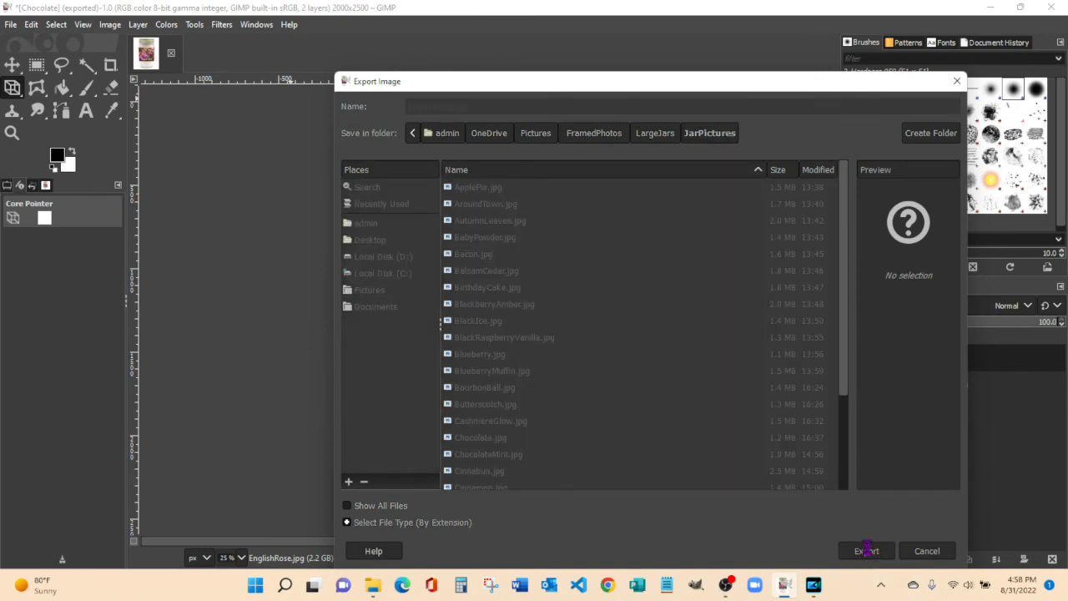
pyautogui.click(866, 550)
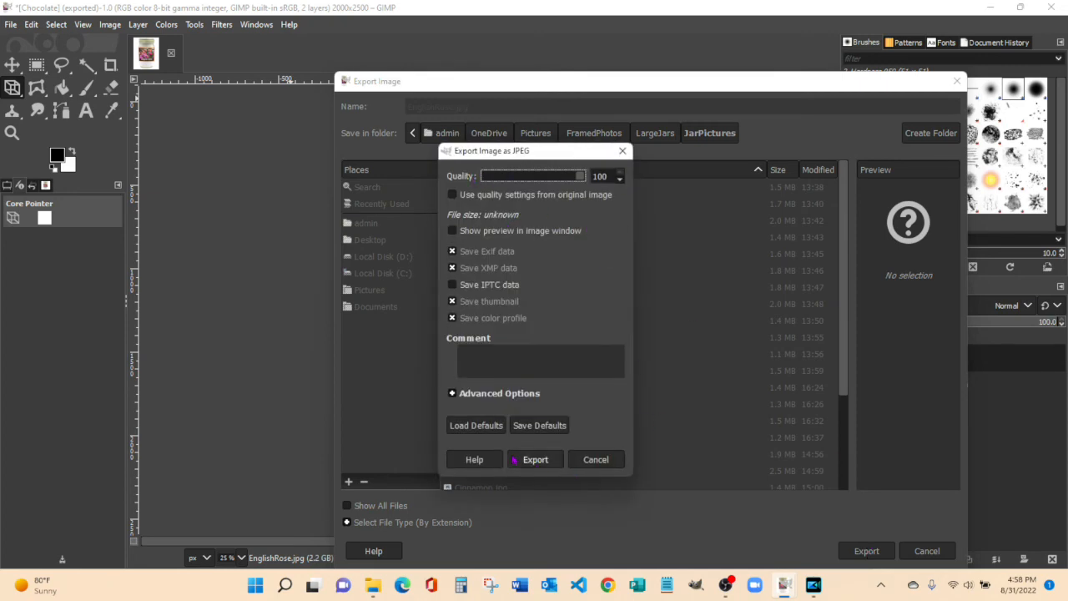
pyautogui.click(535, 459)
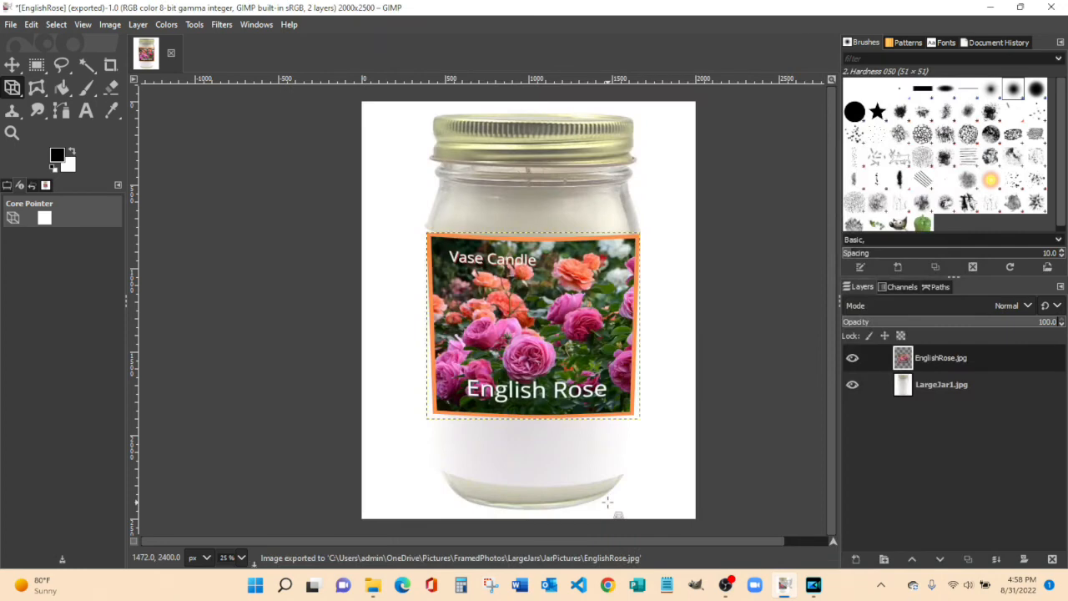
pyautogui.moveTo(271, 363)
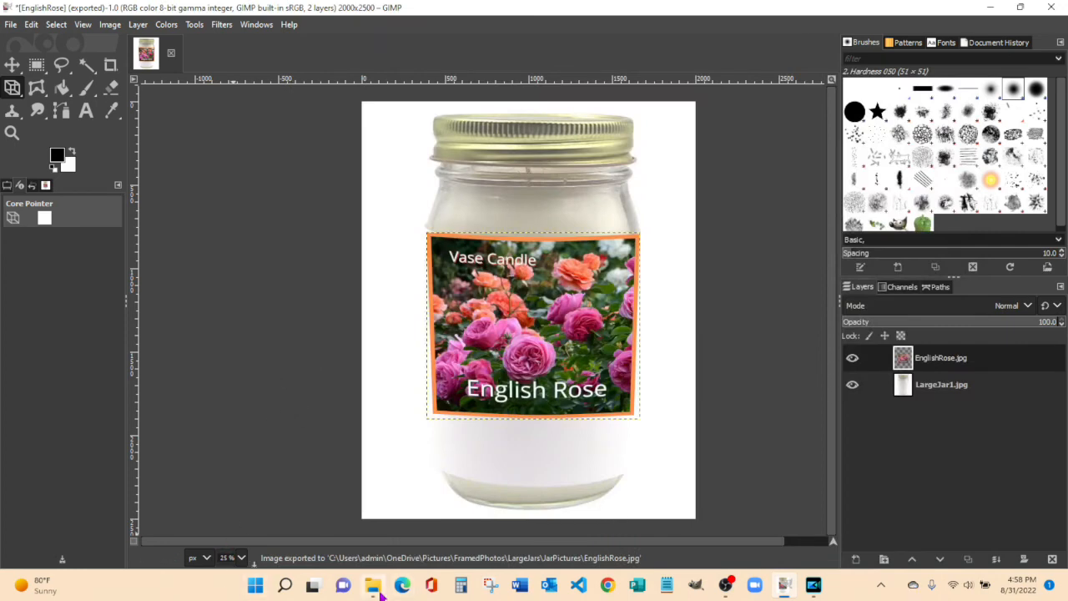
# Step: Browse to the JarPictures folder and preview the new EnglishRose.jpg, then close it
pyautogui.click(373, 584)
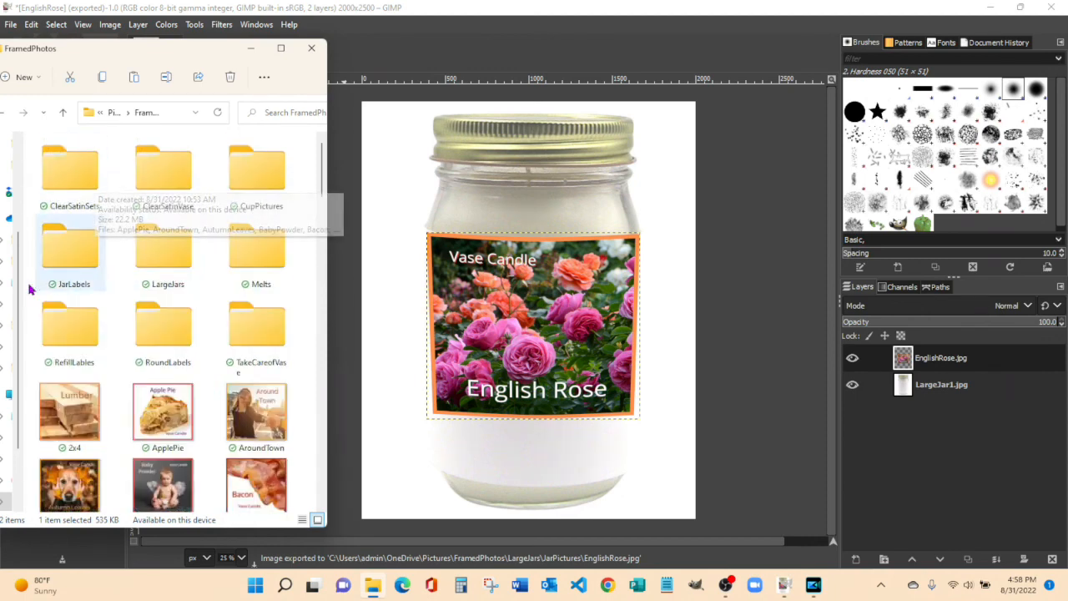
pyautogui.moveTo(184, 262)
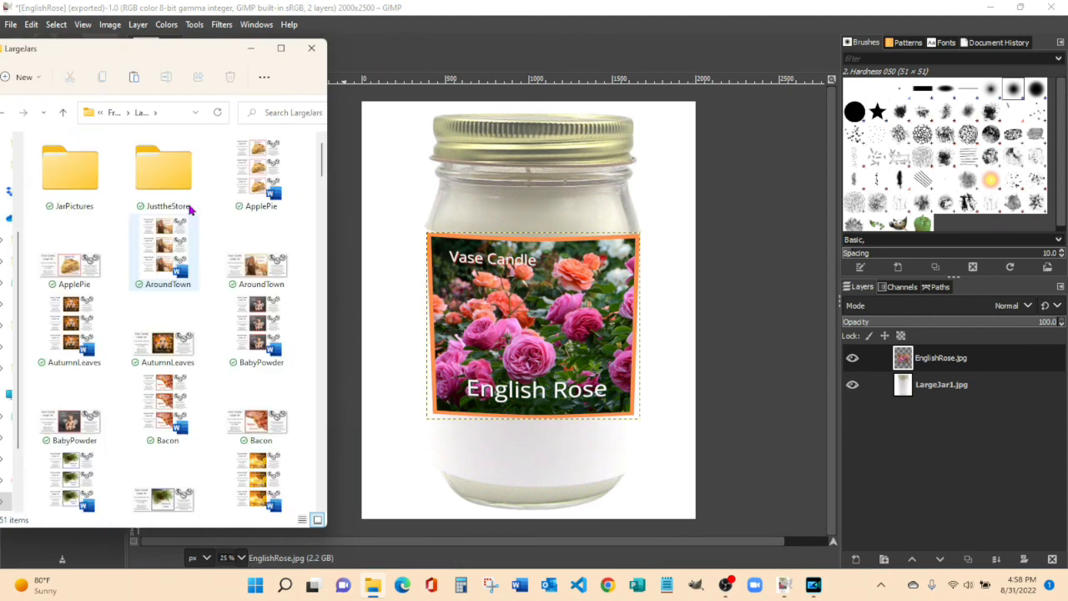
pyautogui.doubleClick(70, 167)
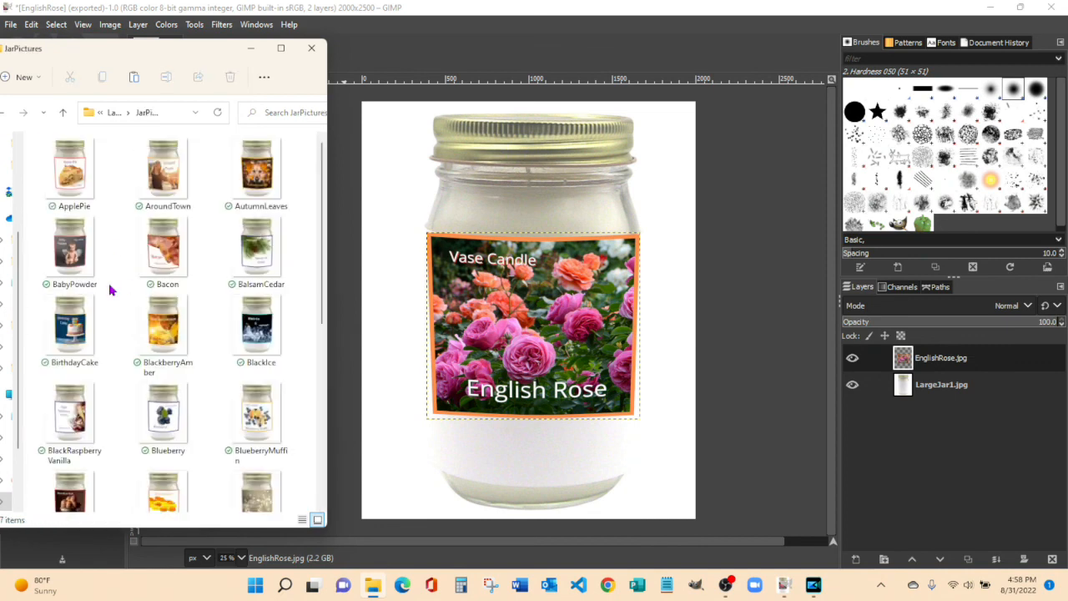
pyautogui.scroll(-3)
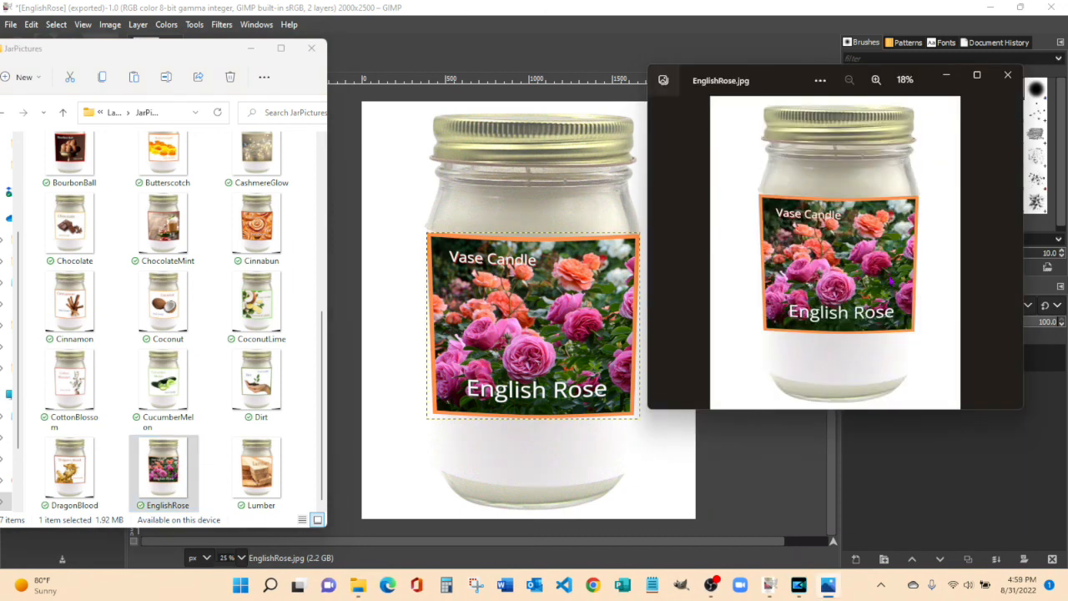
pyautogui.moveTo(1008, 75)
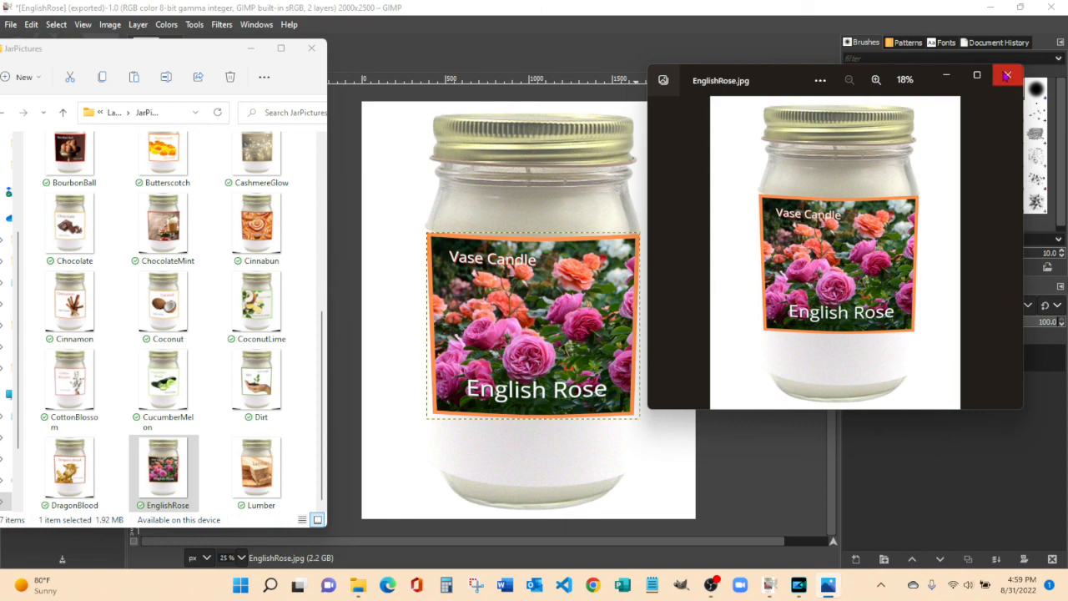
pyautogui.click(1008, 75)
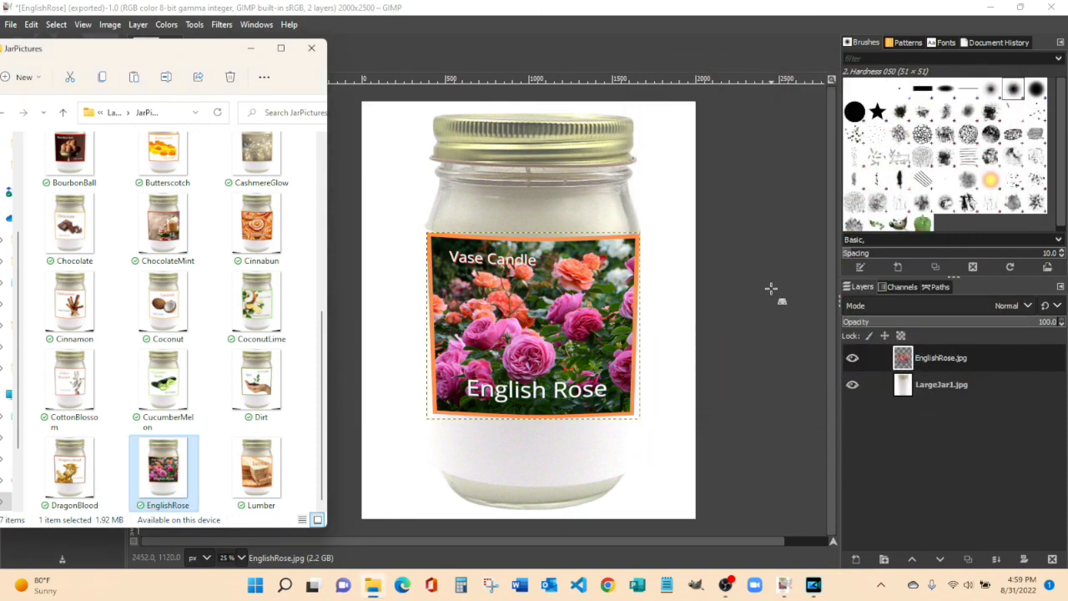